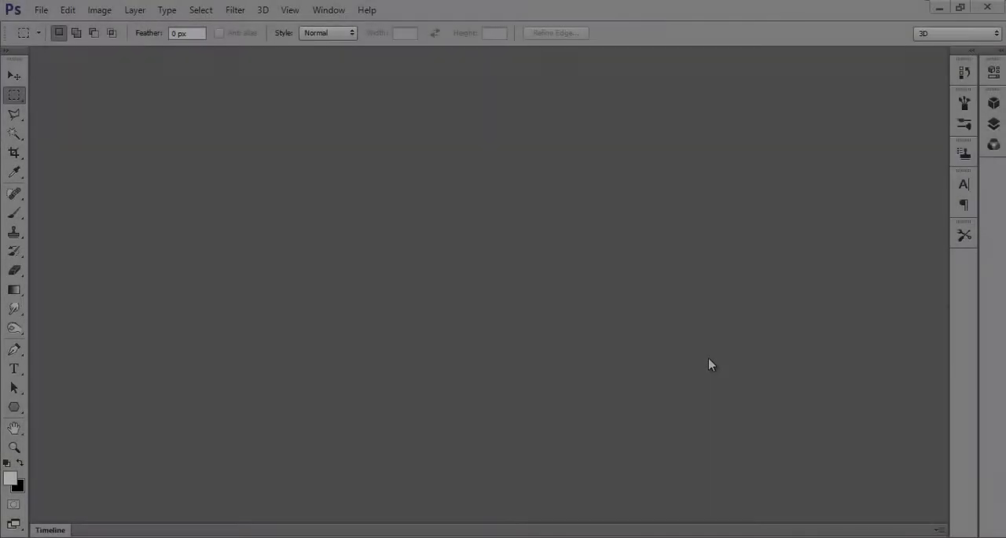
# Create a 1000 × 1000 pixel white document and fit the canvas on screen
pyautogui.click(41, 10)
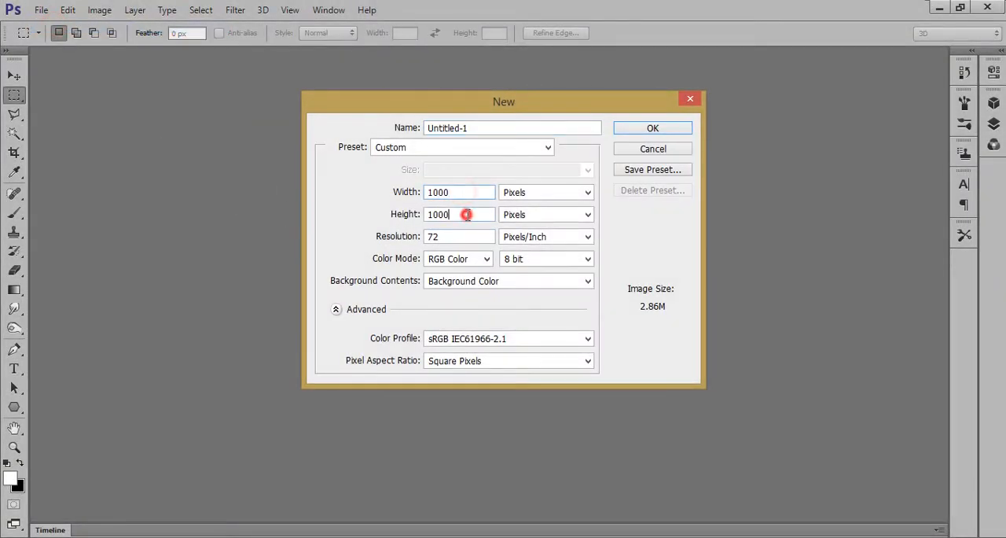
pyautogui.click(653, 127)
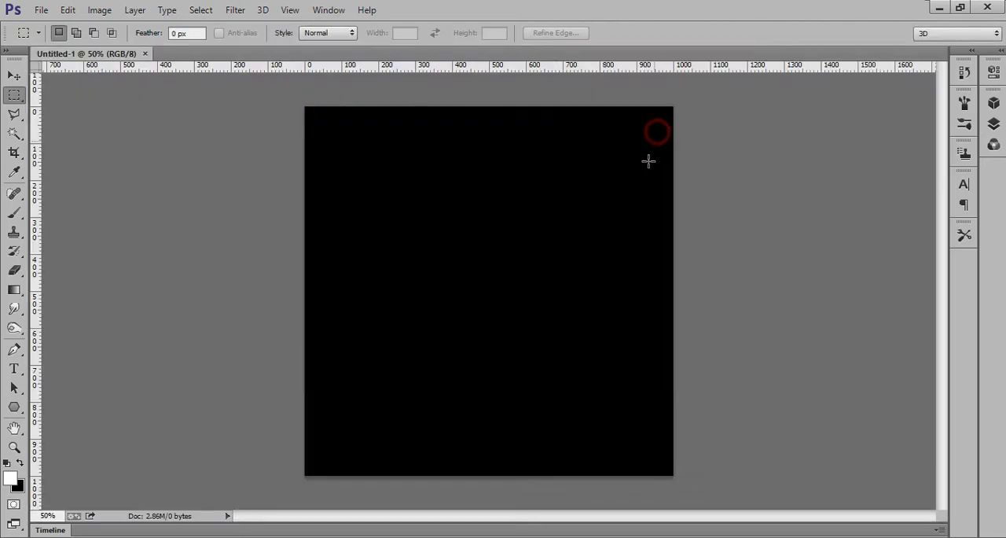
pyautogui.press('alt+backspace')
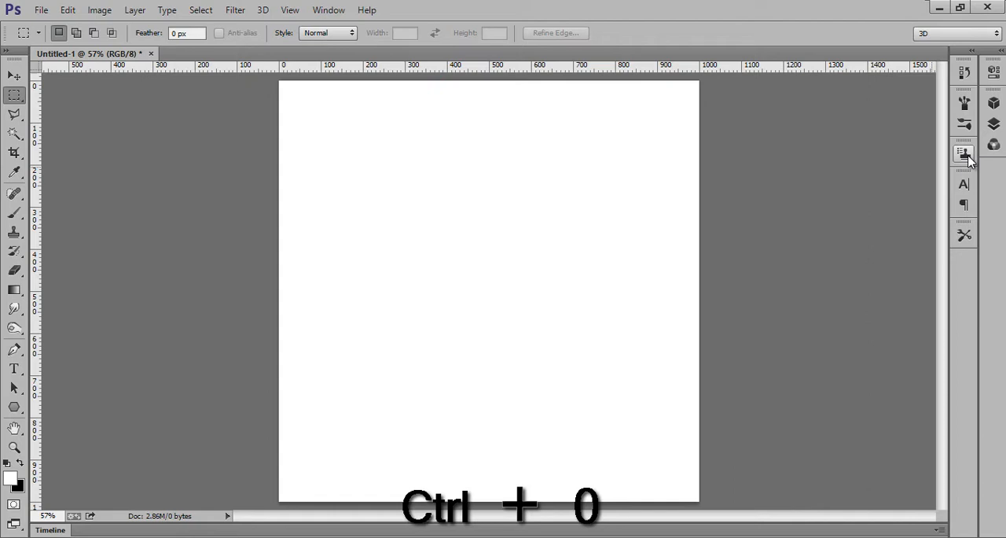
# Show the Layers panel, turn on the canvas grid, and select the Rectangular Marquee tool
pyautogui.click(964, 153)
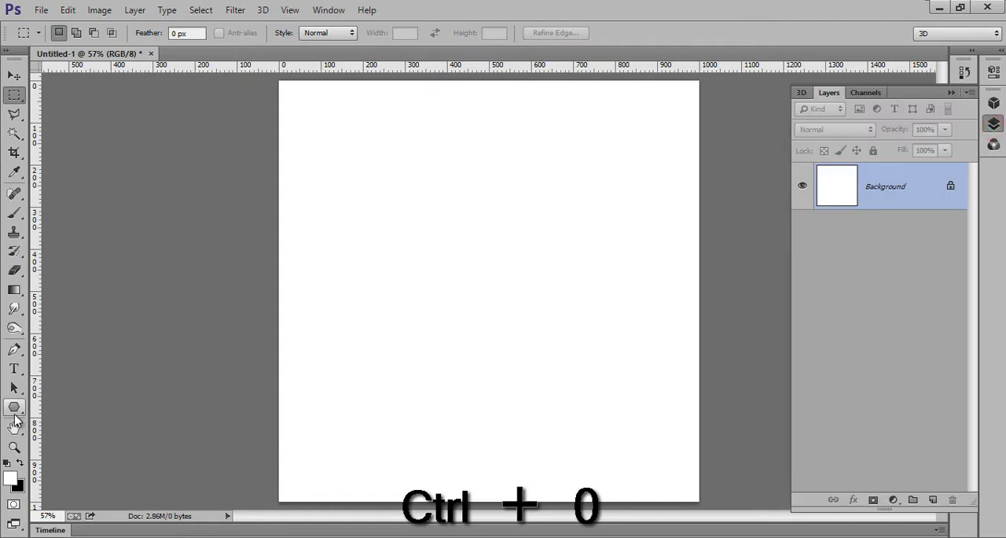
pyautogui.click(14, 406)
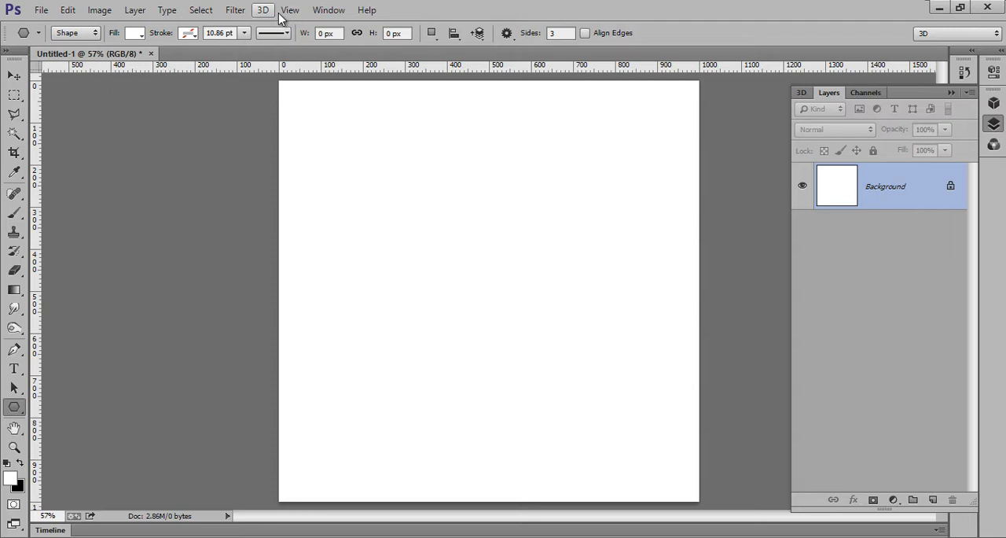
pyautogui.click(289, 10)
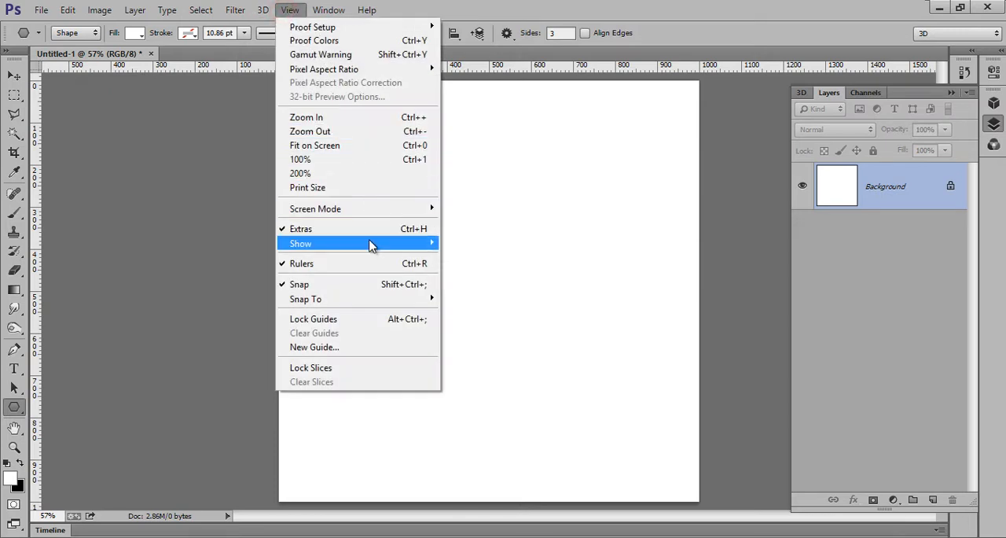
pyautogui.click(301, 243)
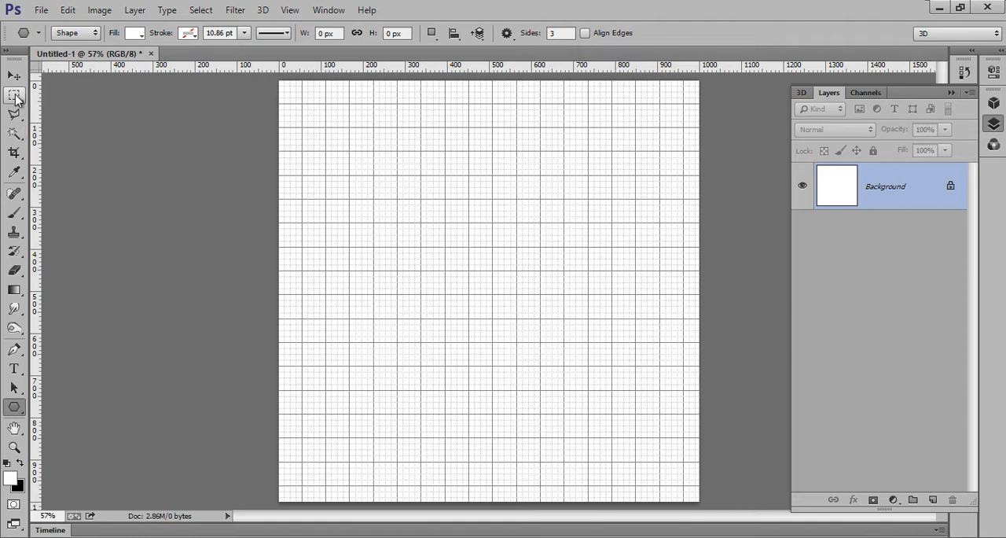
pyautogui.click(14, 94)
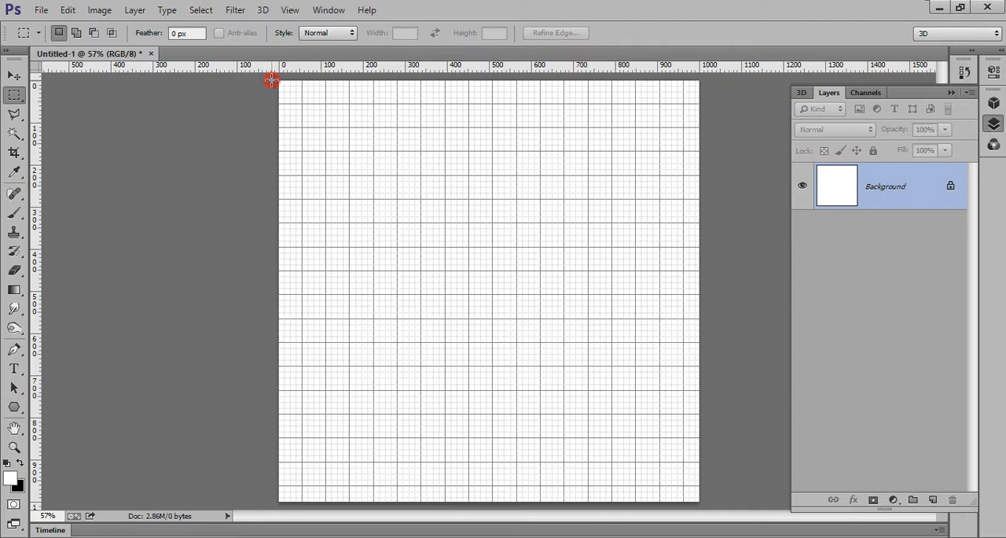
pyautogui.moveTo(689, 134)
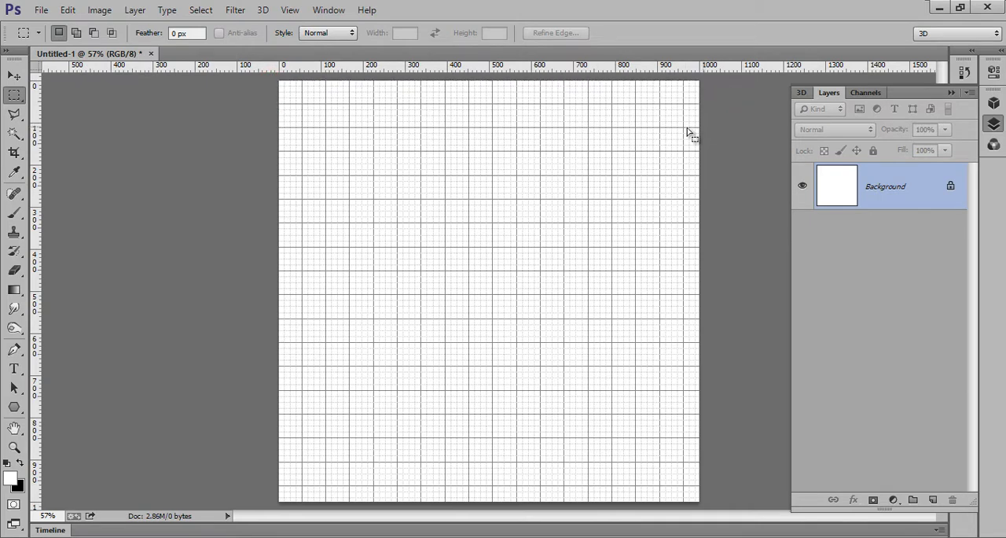
# Add Layer 1 and fill the top three horizontal bands with black
pyautogui.moveTo(279, 78); pyautogui.dragTo(692, 132)
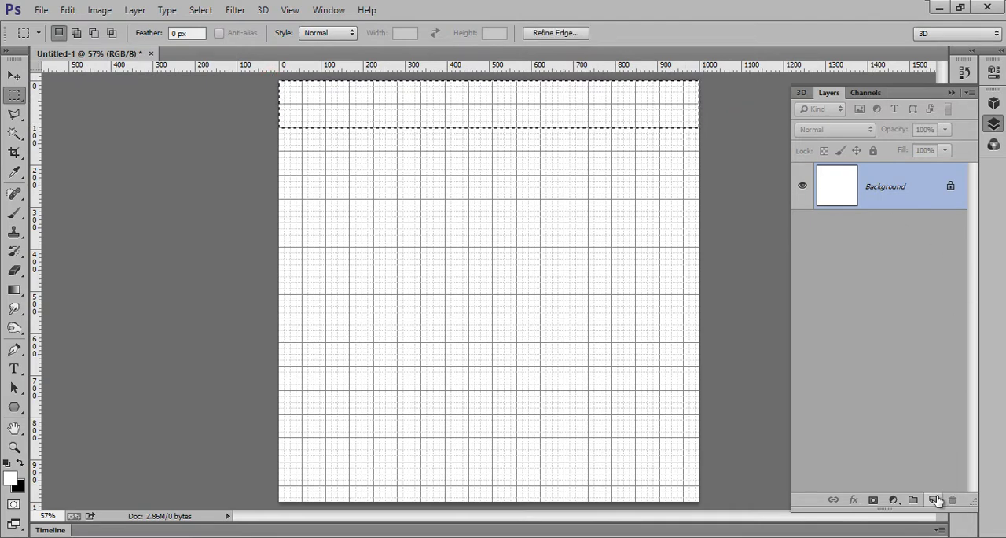
pyautogui.click(933, 499)
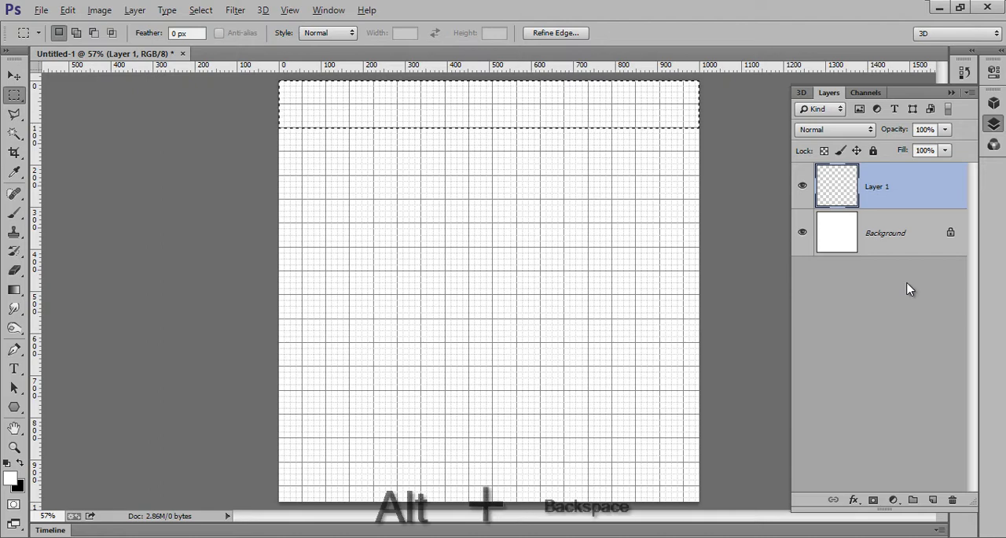
pyautogui.press('ctrl+backspace')
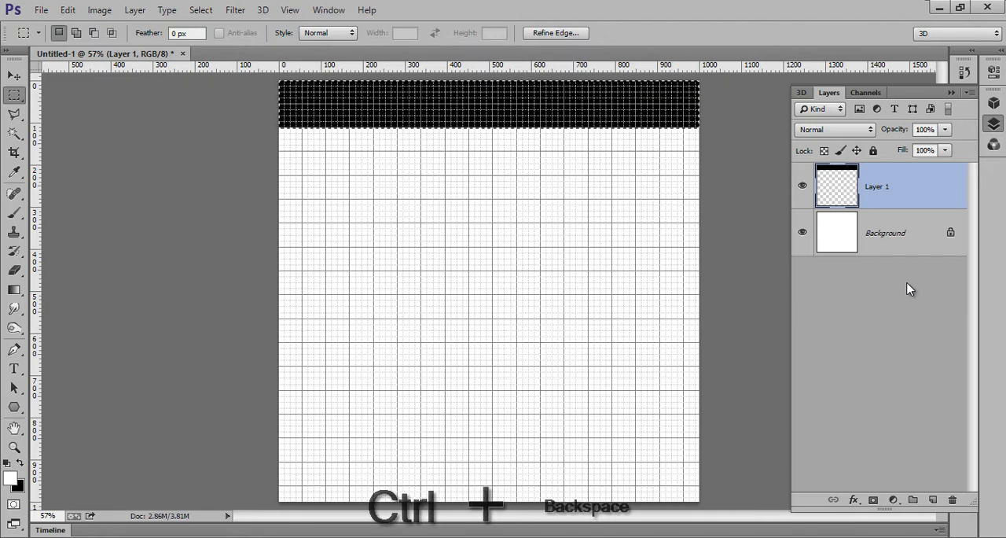
pyautogui.press('ctrl+d')
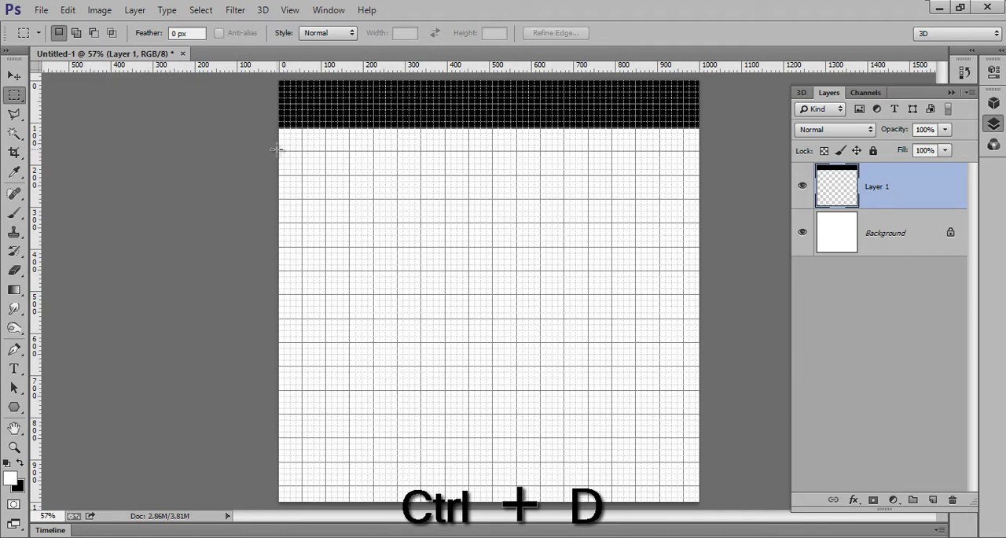
pyautogui.moveTo(280, 148); pyautogui.dragTo(699, 195)
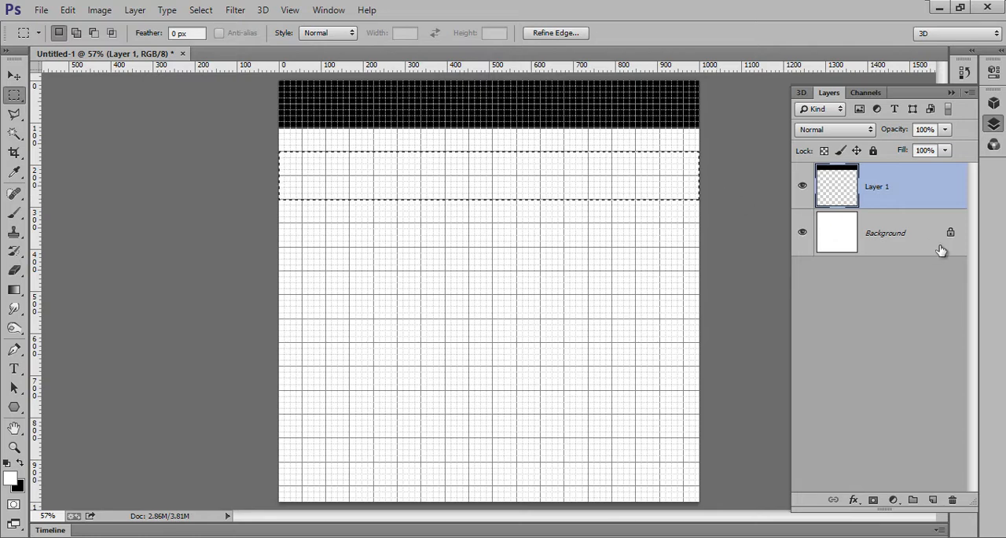
pyautogui.press('ctrl+backspace')
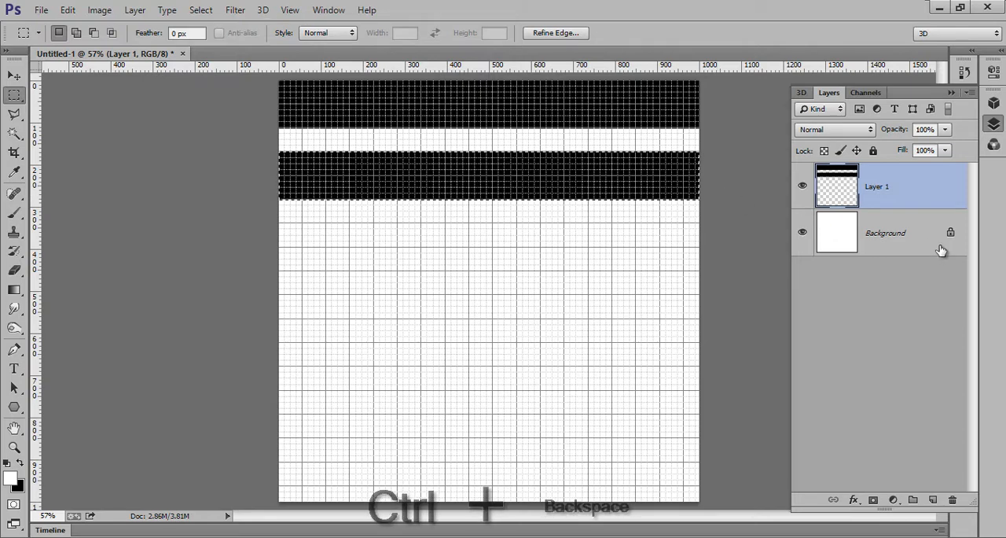
pyautogui.press('ctrl+d')
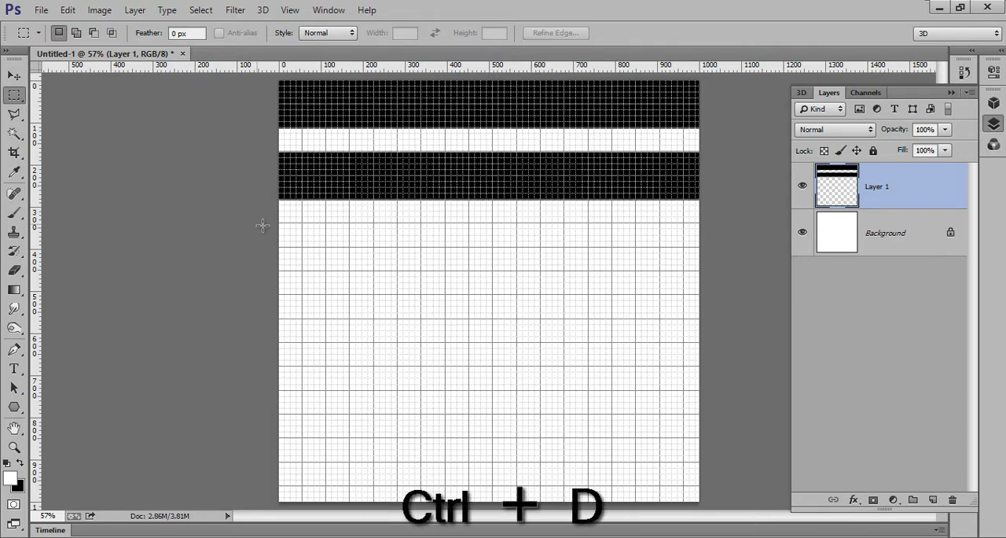
pyautogui.moveTo(279, 228); pyautogui.dragTo(680, 271)
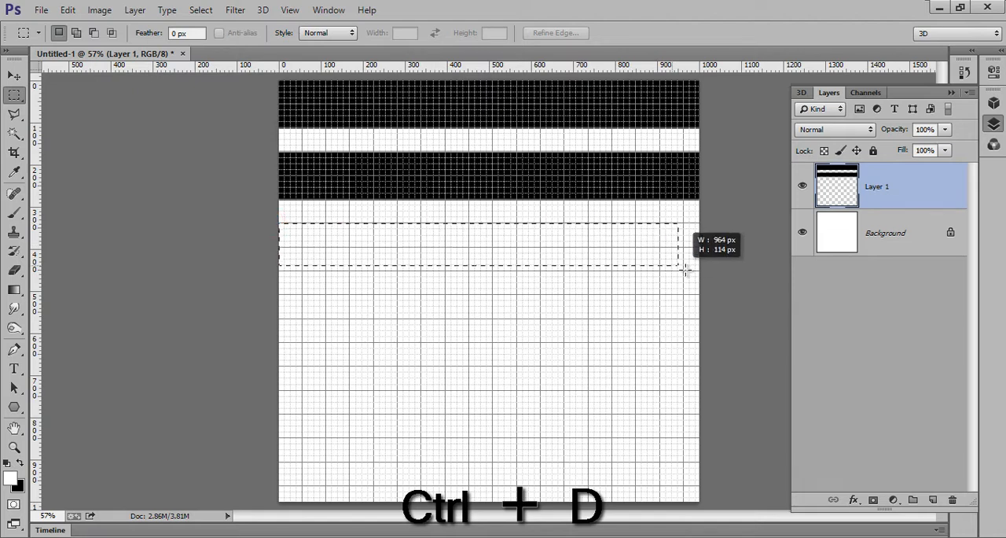
pyautogui.press('ctrl+d')
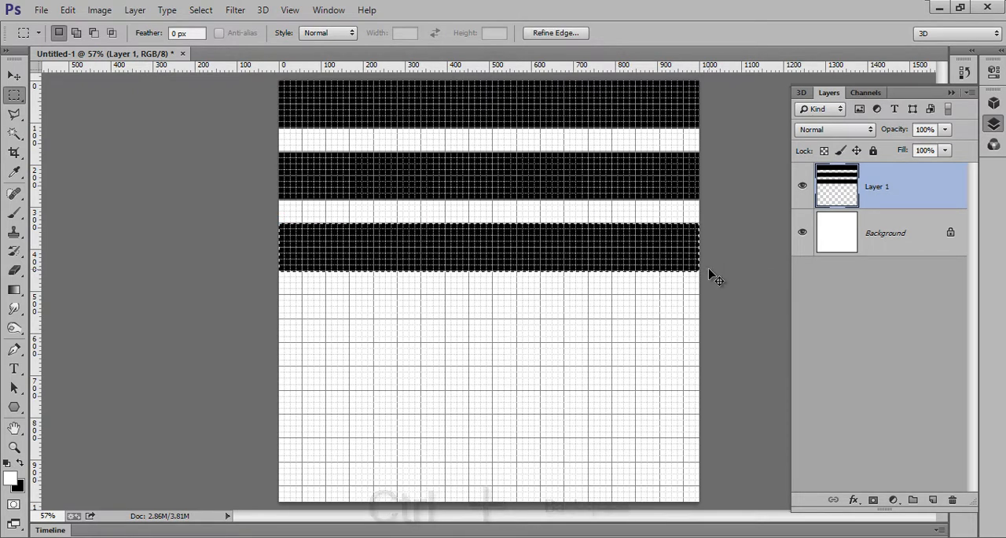
pyautogui.press('ctrl+d')
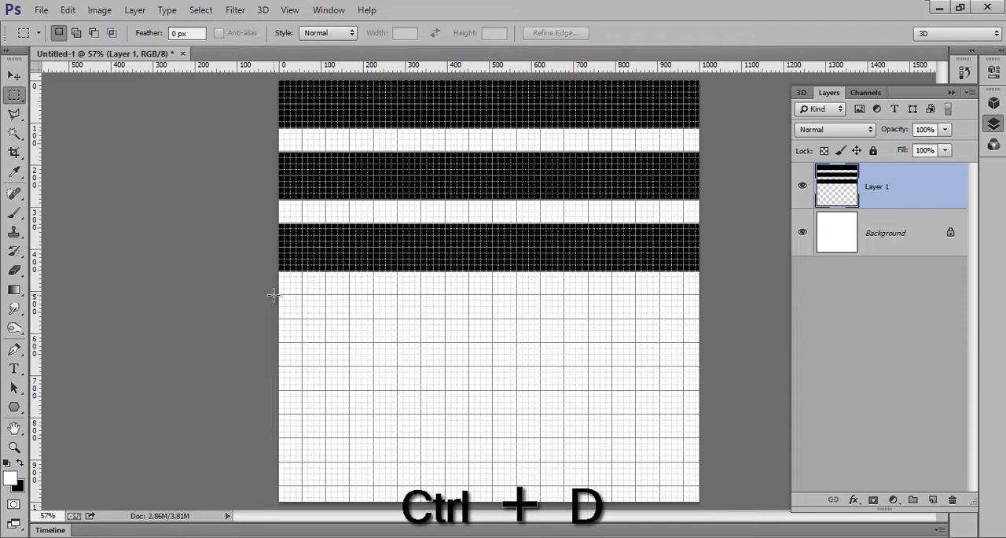
# Fill the fourth, fifth and bottom horizontal bands with black
pyautogui.moveTo(280, 295); pyautogui.dragTo(698, 338)
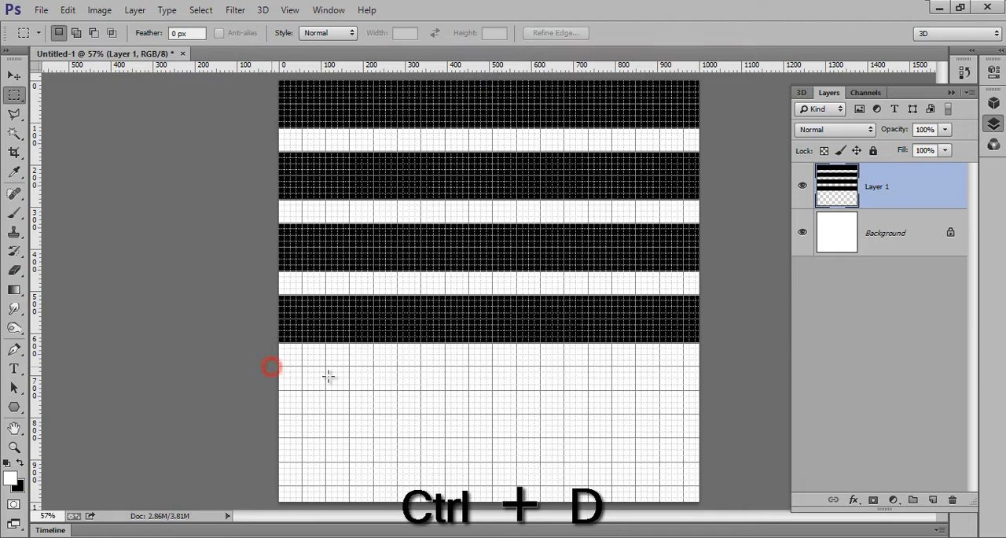
pyautogui.moveTo(279, 366); pyautogui.dragTo(698, 417)
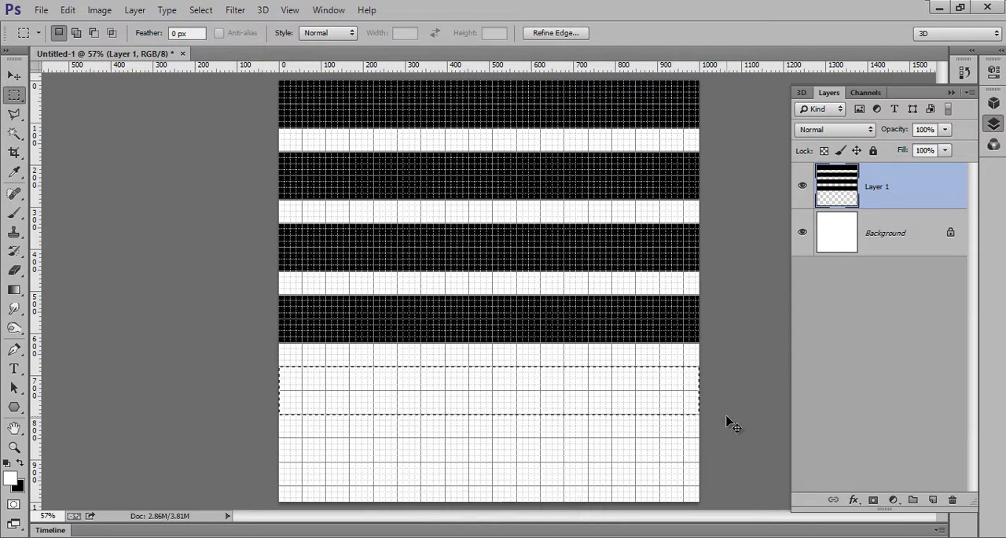
pyautogui.press('ctrl+d')
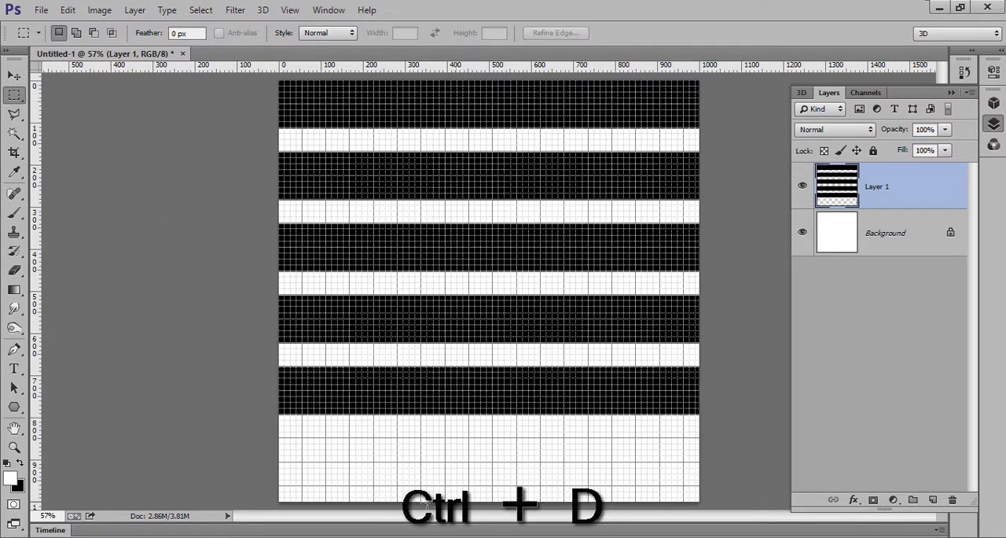
pyautogui.moveTo(279, 439); pyautogui.dragTo(553, 477)
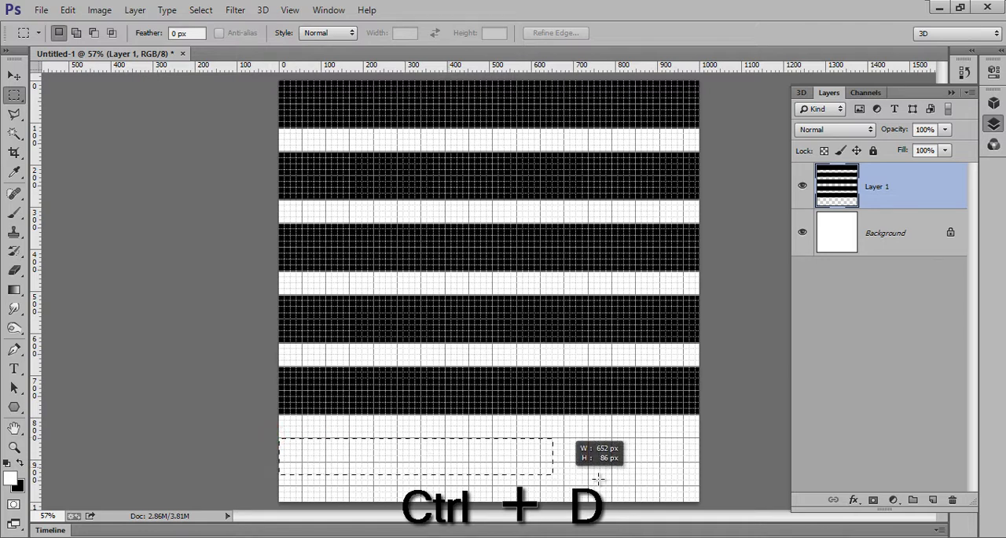
pyautogui.press('ctrl+d')
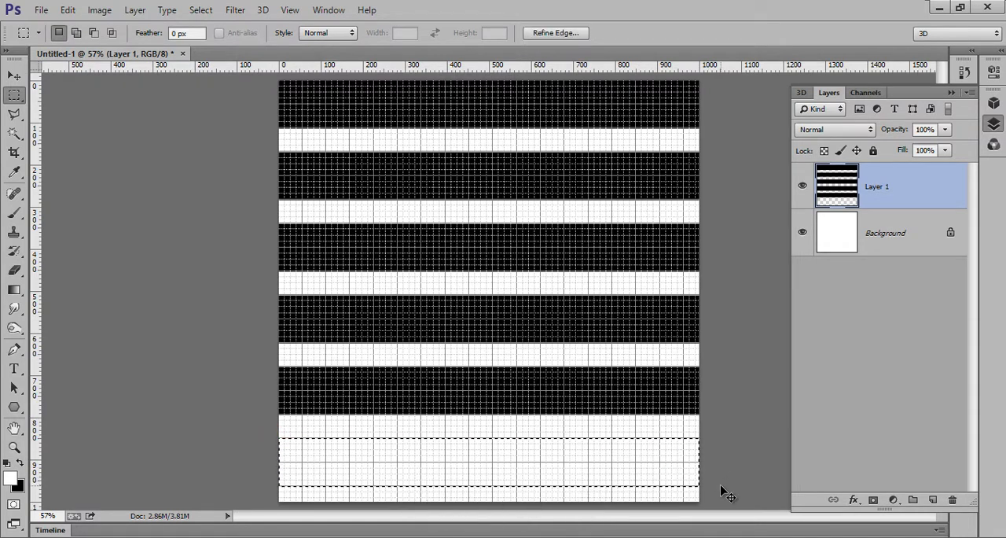
pyautogui.press('ctrl+d')
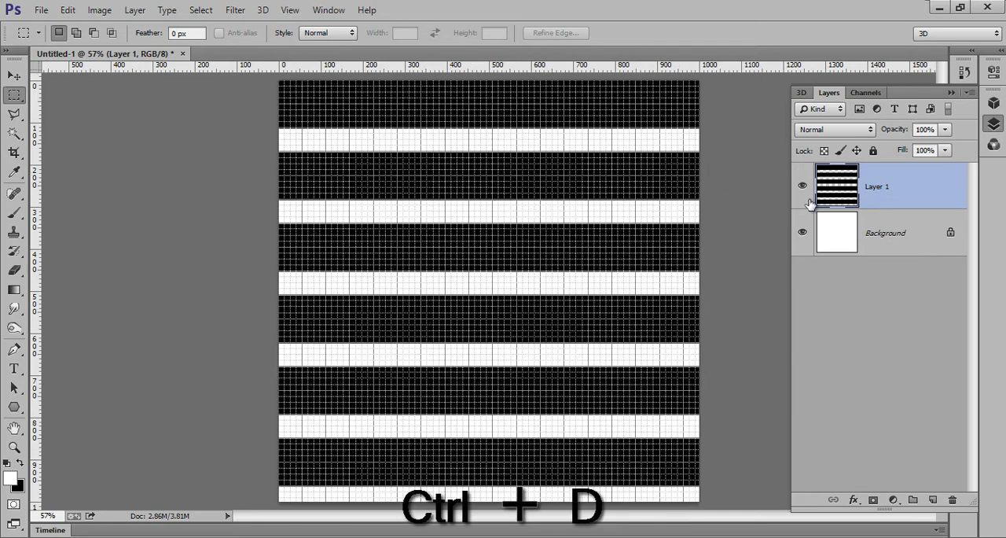
pyautogui.click(802, 186)
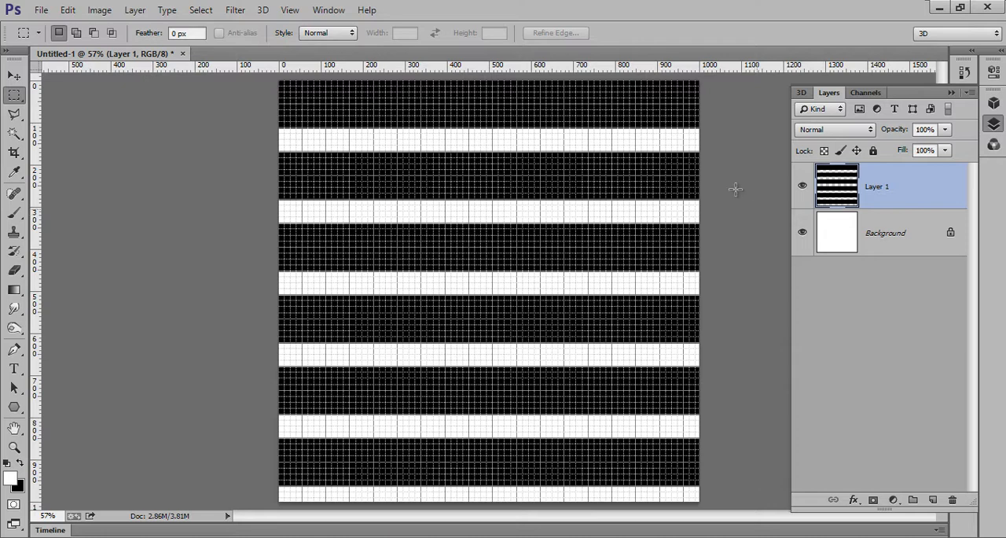
pyautogui.moveTo(794, 189)
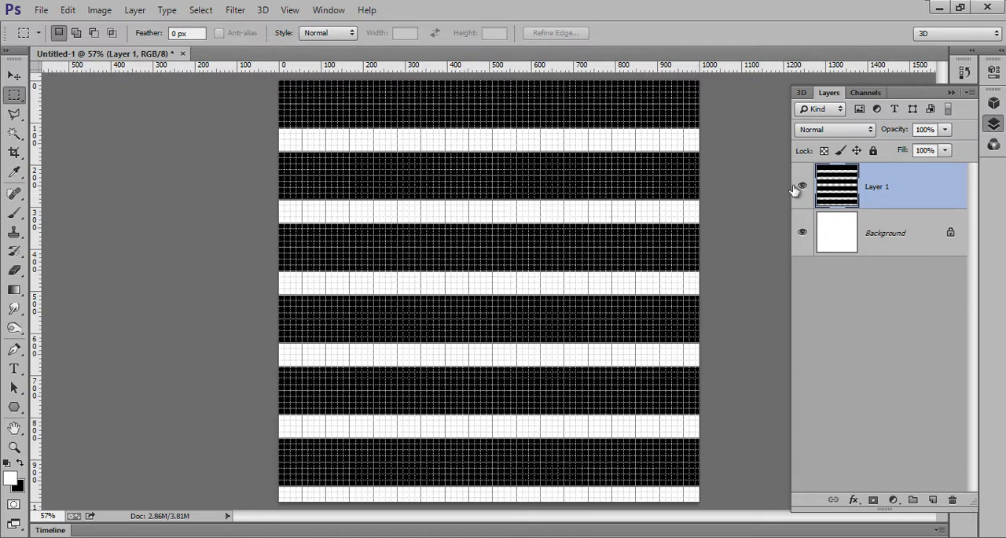
# Skew Layer 1 by pulling the right-side handles down into diagonal bands
pyautogui.press('ctrl+t')
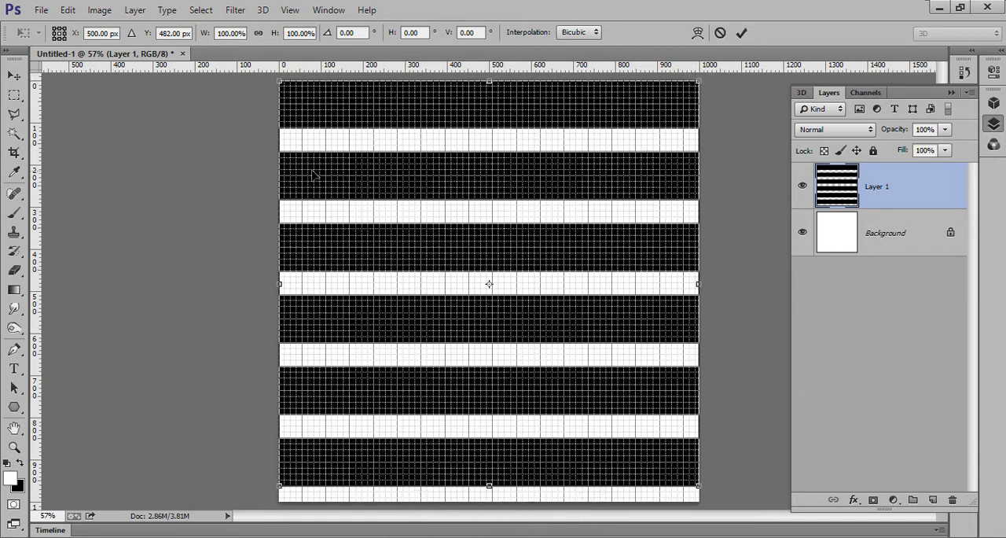
pyautogui.moveTo(276, 152)
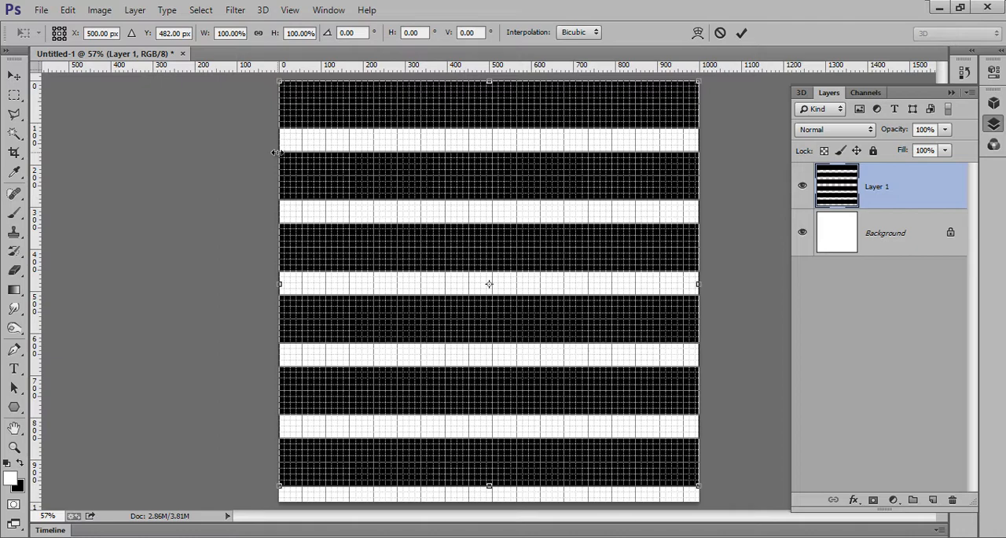
pyautogui.rightClick(684, 94)
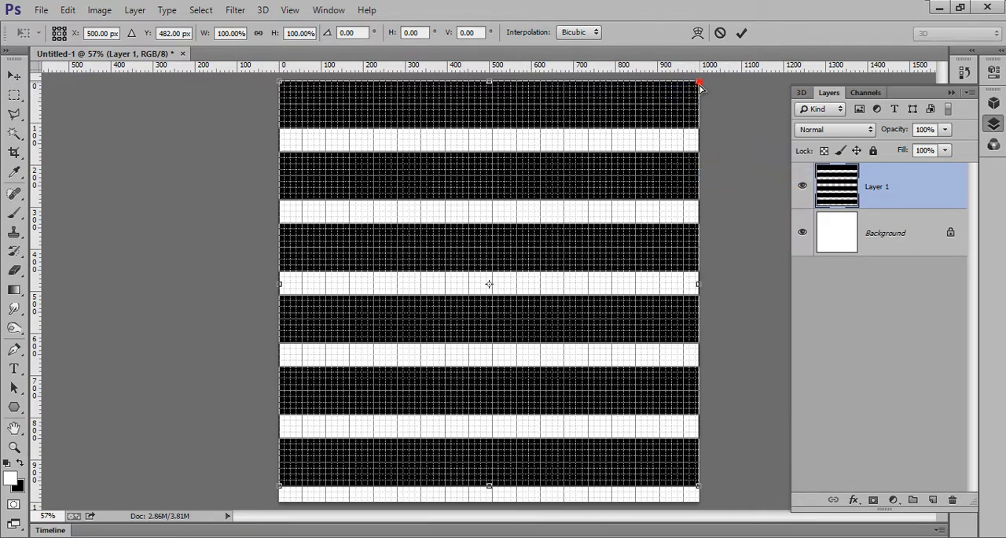
pyautogui.moveTo(699, 85); pyautogui.dragTo(702, 158)
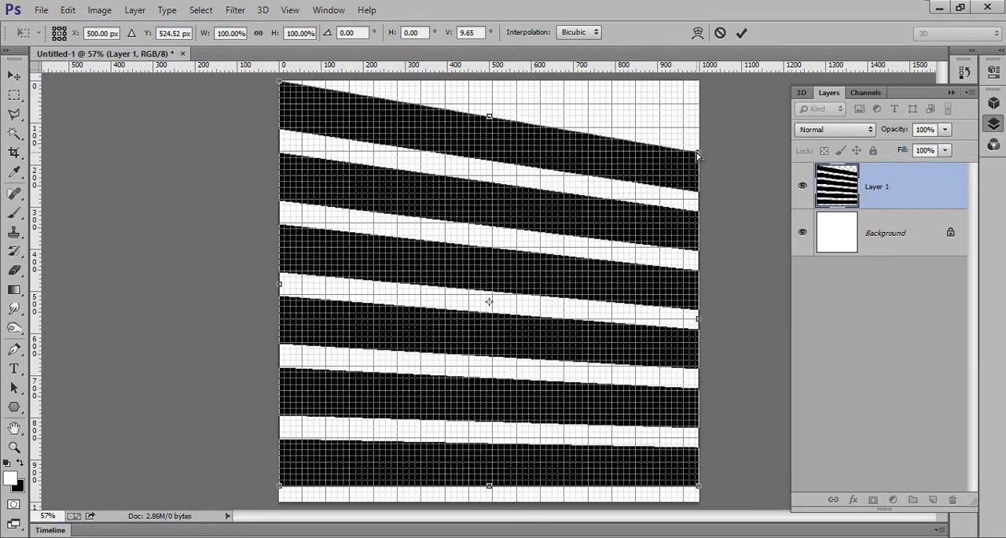
pyautogui.moveTo(285, 159)
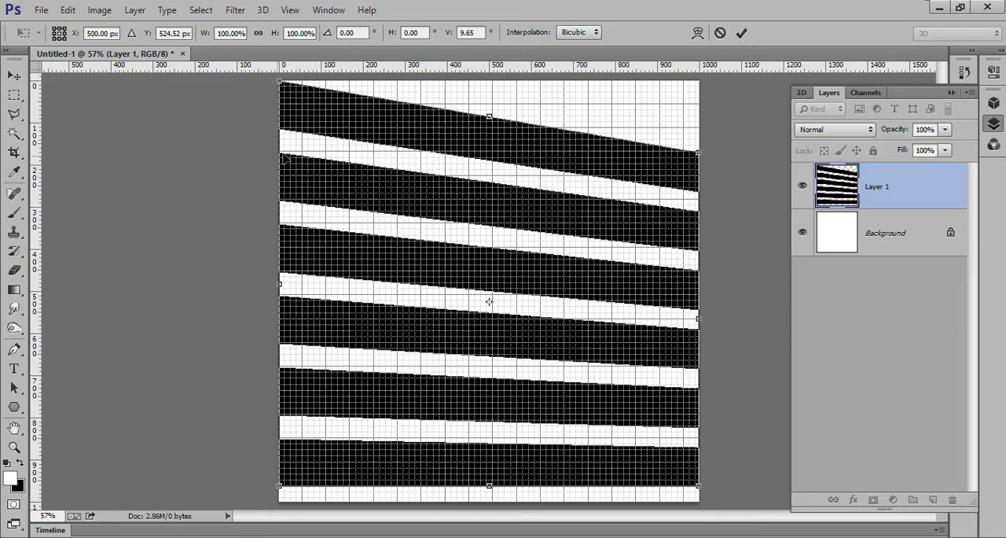
pyautogui.moveTo(695, 464)
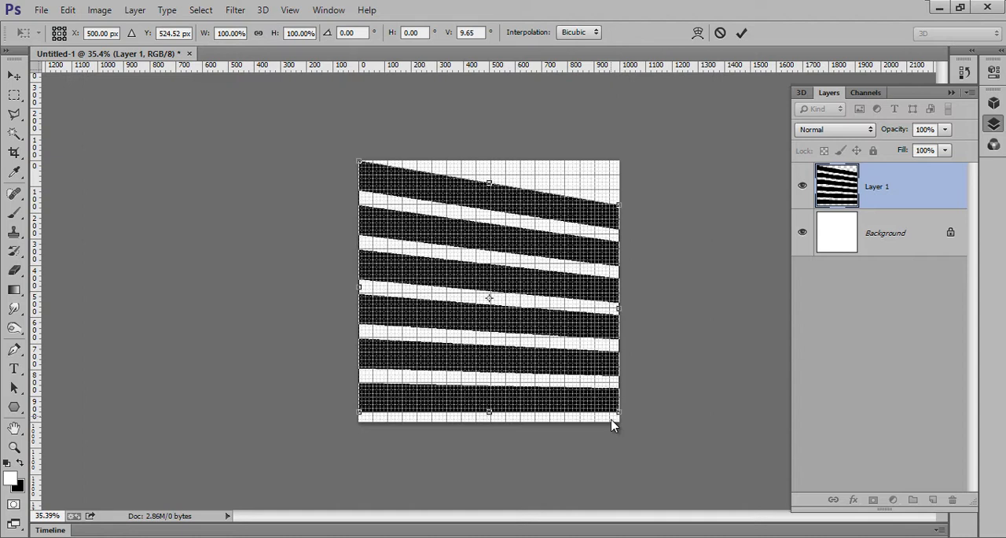
pyautogui.moveTo(395, 428)
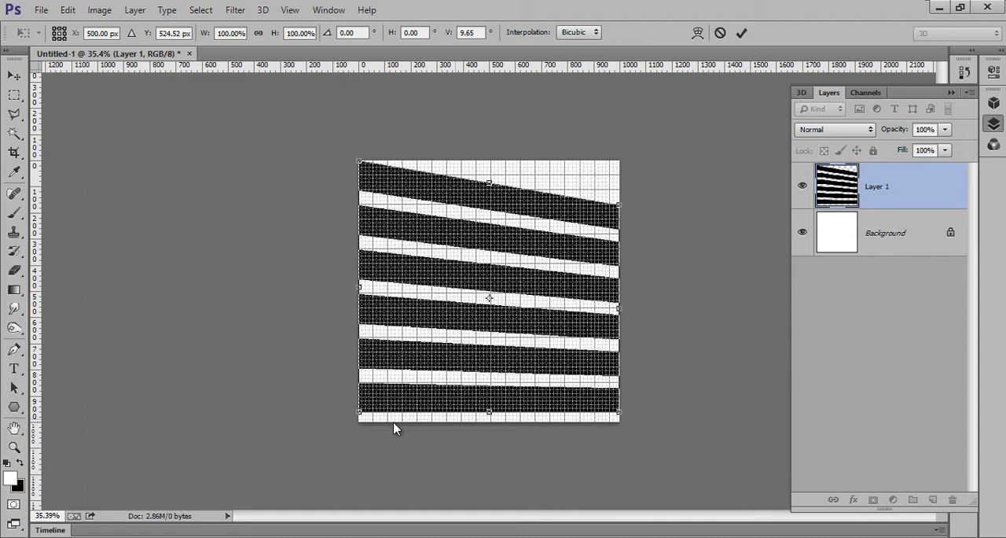
pyautogui.moveTo(385, 414)
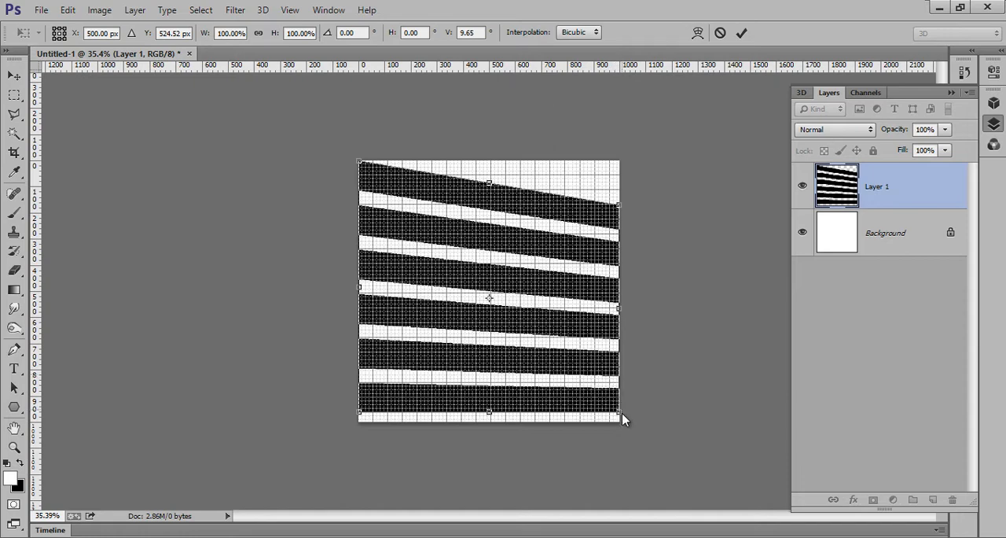
pyautogui.moveTo(621, 419); pyautogui.dragTo(617, 439)
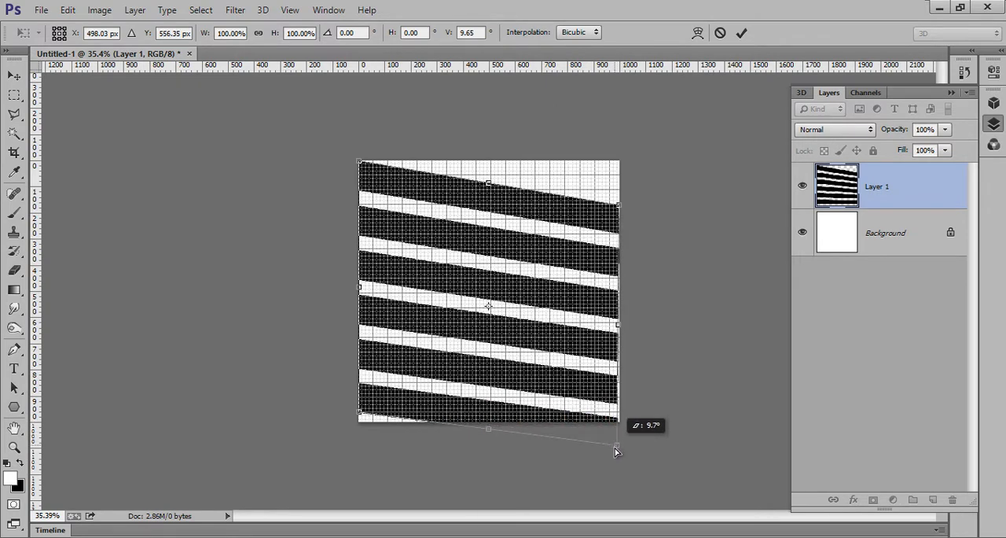
pyautogui.moveTo(616, 451); pyautogui.dragTo(621, 461)
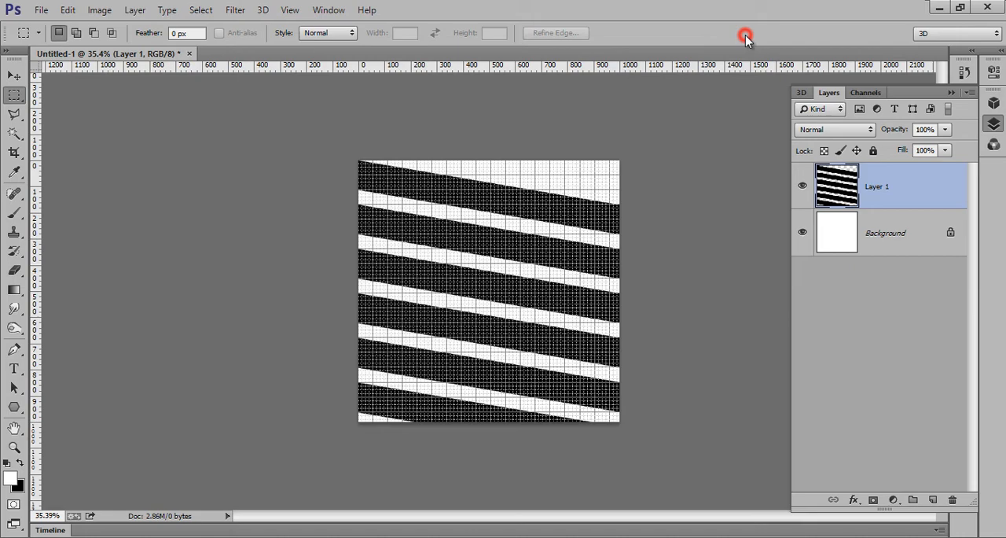
# Fit the view and marquee-select a full-width band across the slanted stripes
pyautogui.press('ctrl+0')
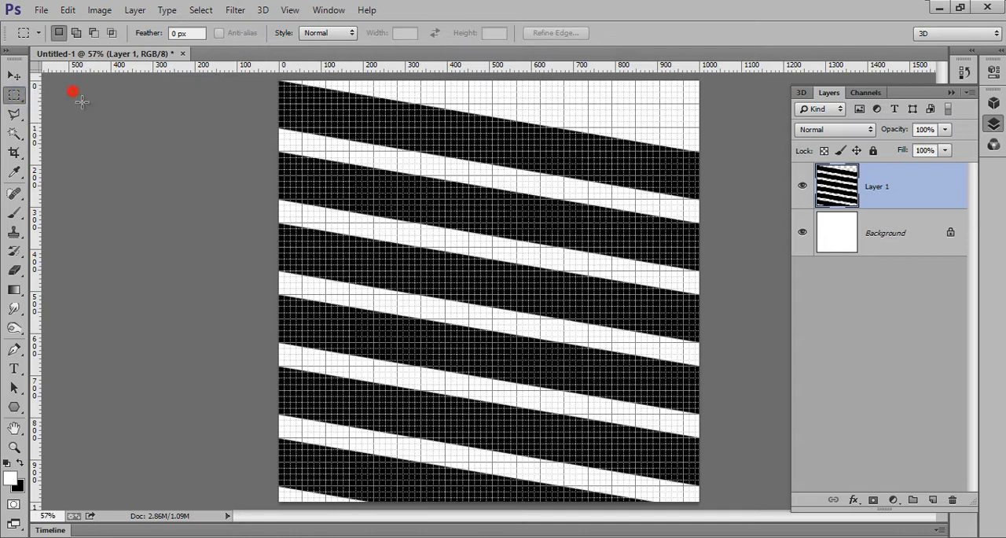
pyautogui.moveTo(272, 154)
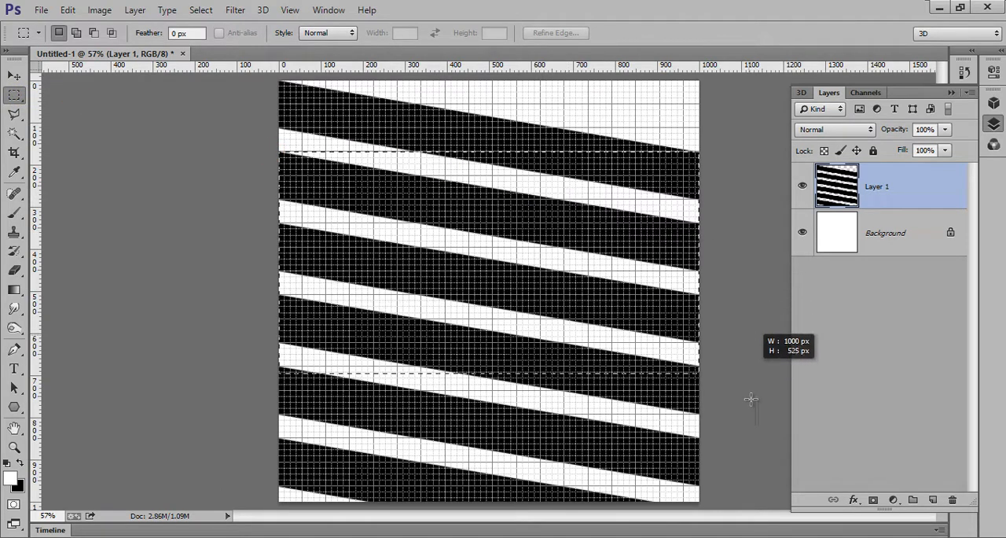
pyautogui.moveTo(753, 400); pyautogui.dragTo(757, 485)
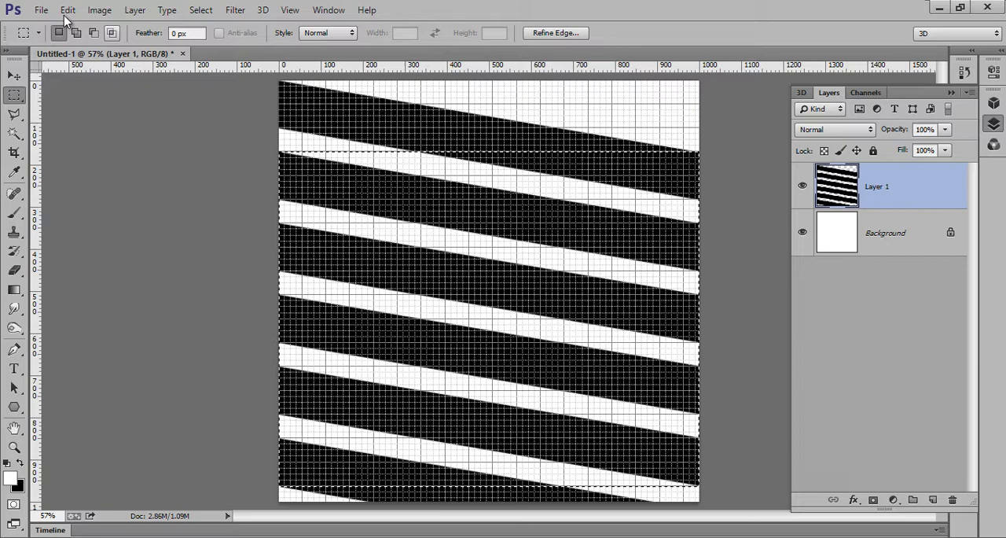
pyautogui.click(101, 79)
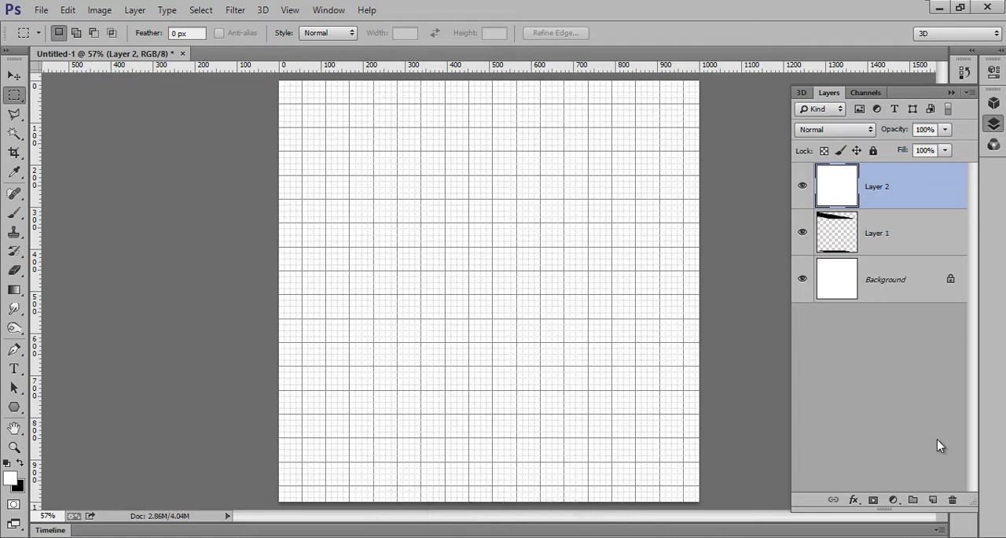
# Paste the selected stripe band onto Layer 2 and hide Layer 1
pyautogui.press('ctrl+z')
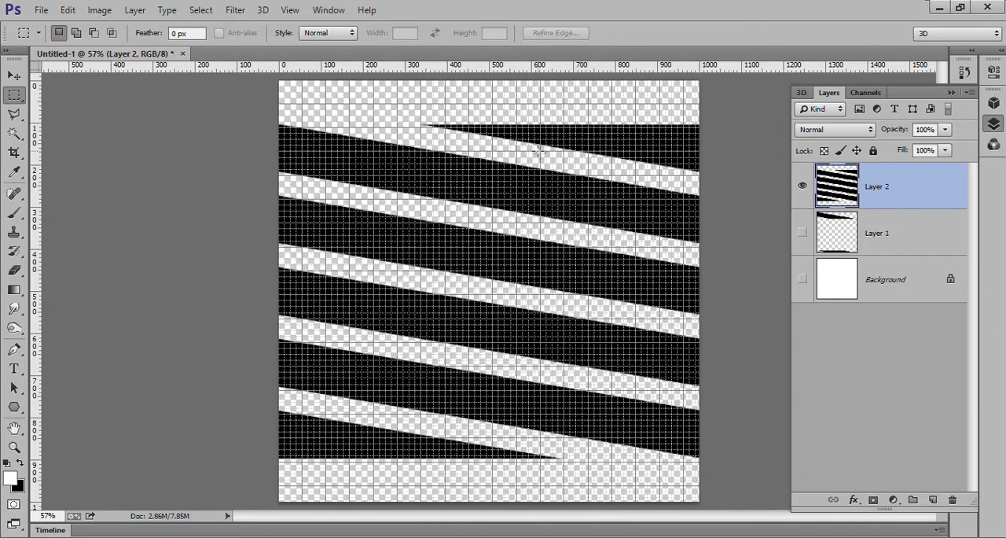
pyautogui.click(802, 279)
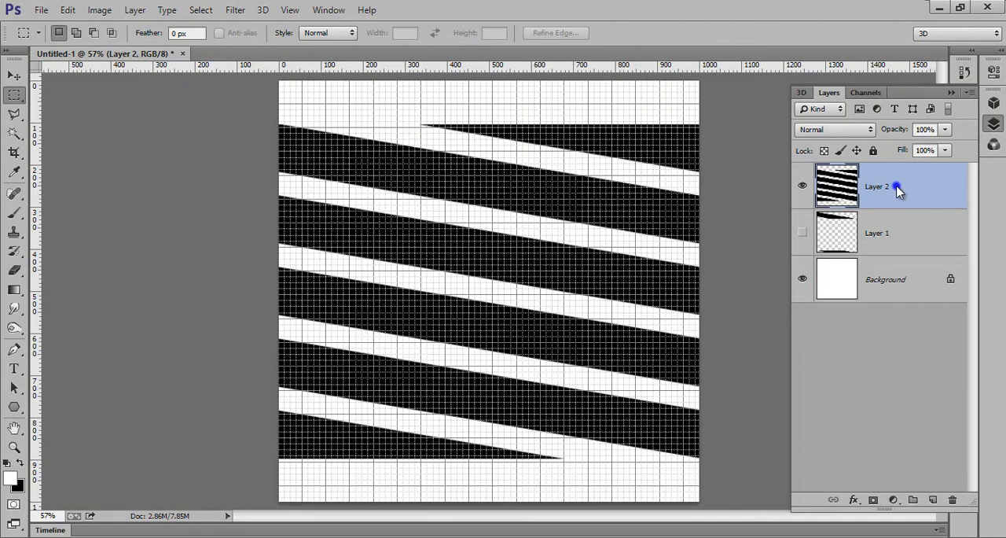
pyautogui.rightClick(877, 187)
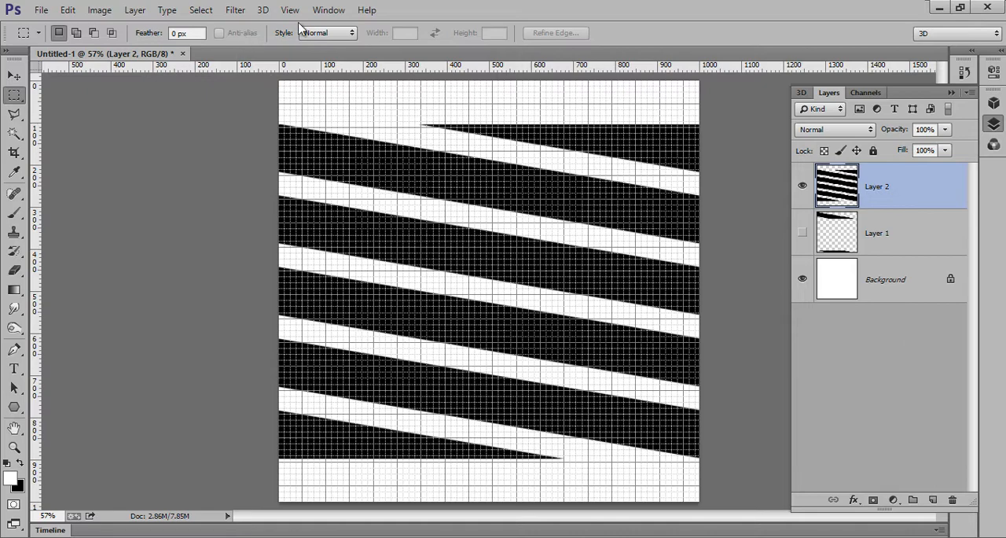
# Open the 3D menu to make a Sphere mesh preset from Layer 2
pyautogui.click(263, 9)
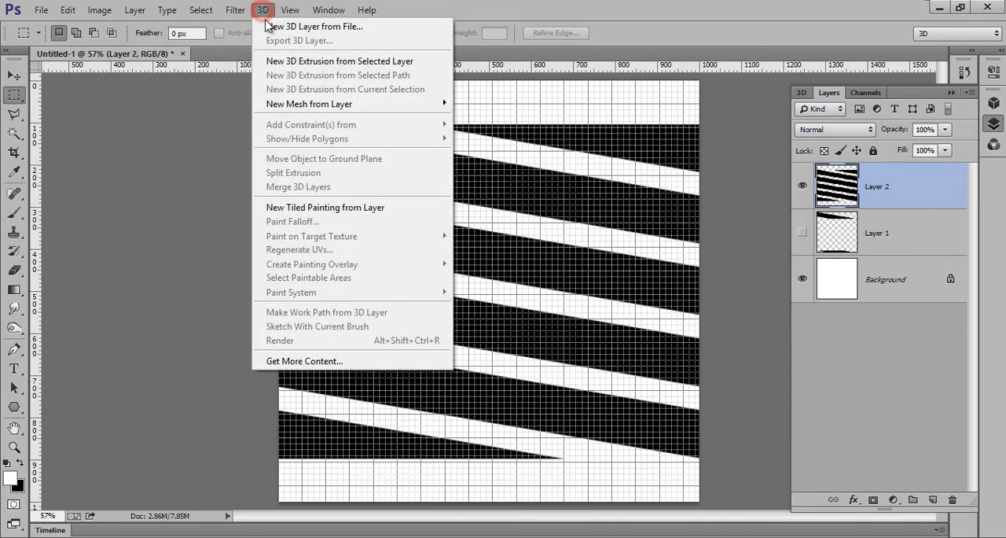
pyautogui.moveTo(309, 104)
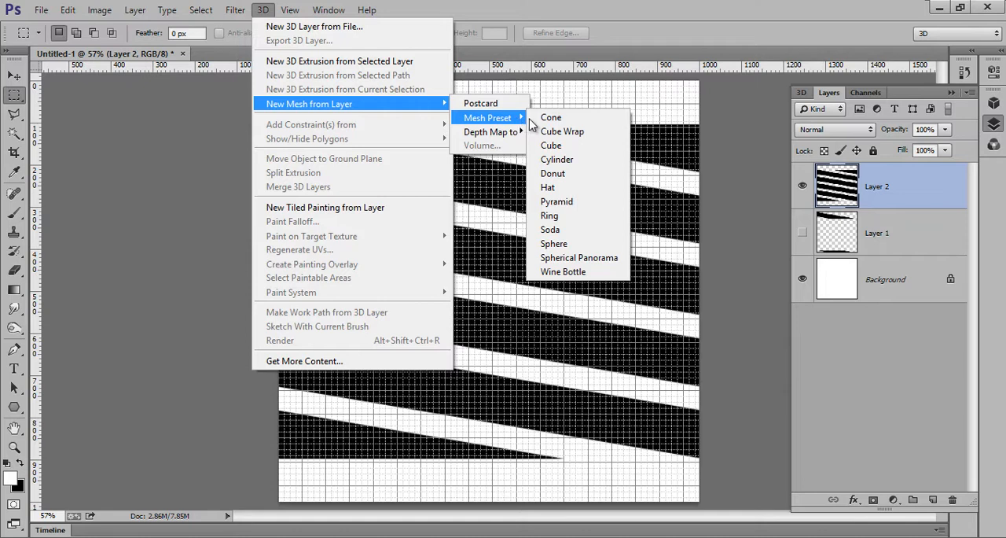
pyautogui.moveTo(579, 243)
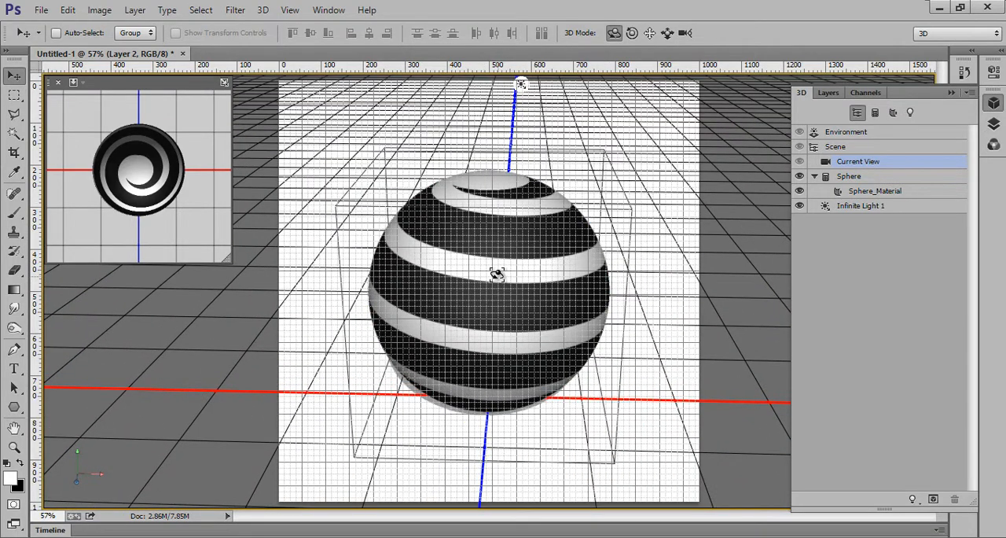
# Uncheck View > Show > Grid
pyautogui.click(289, 9)
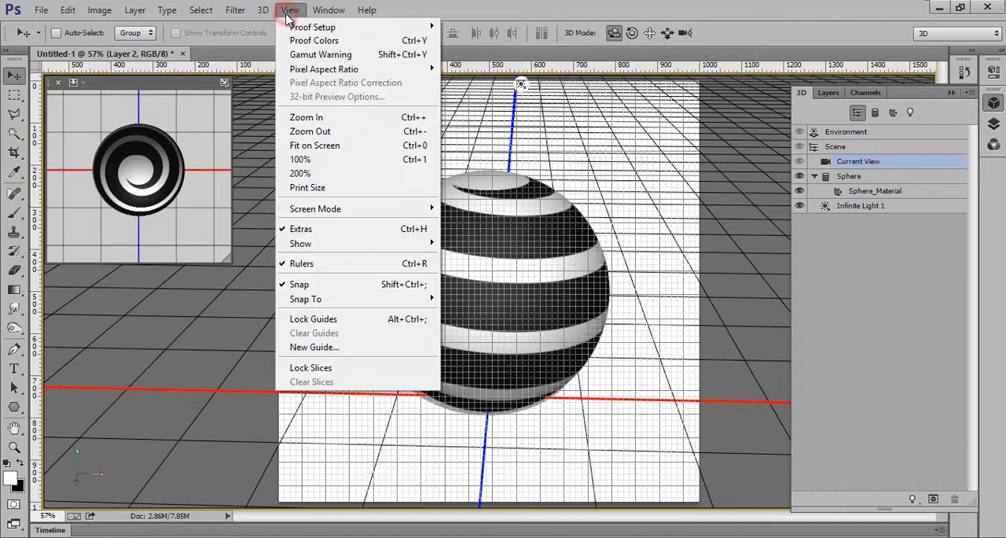
pyautogui.moveTo(300, 243)
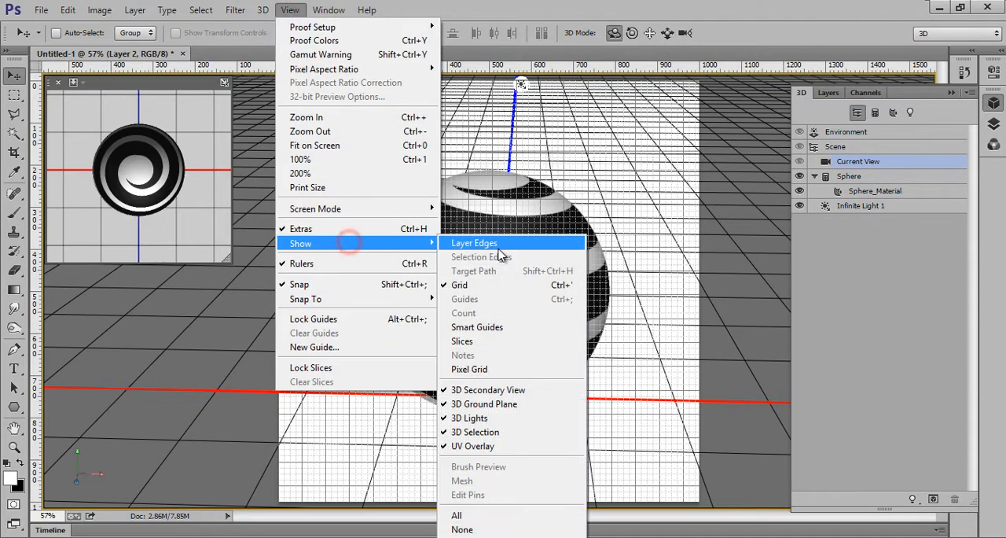
pyautogui.click(473, 242)
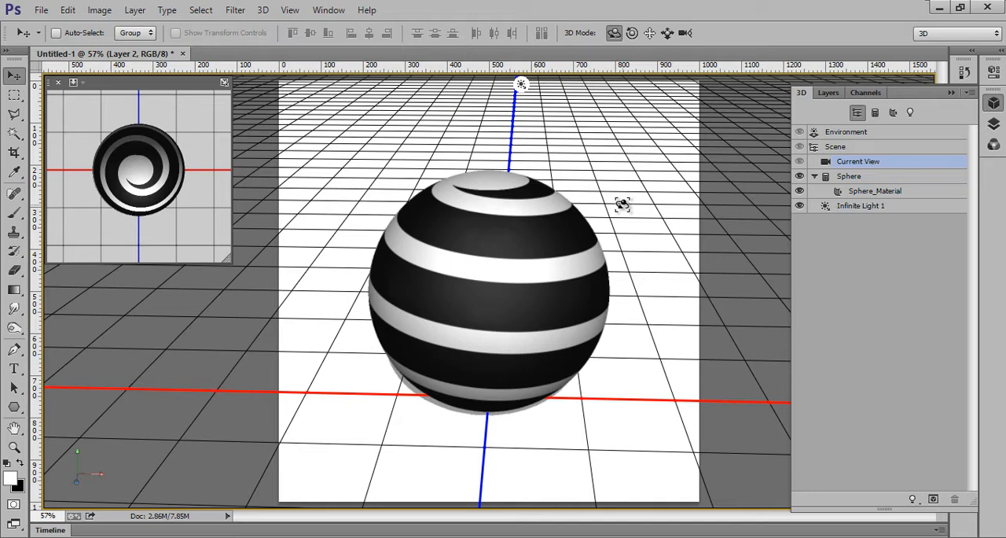
pyautogui.moveTo(682, 414)
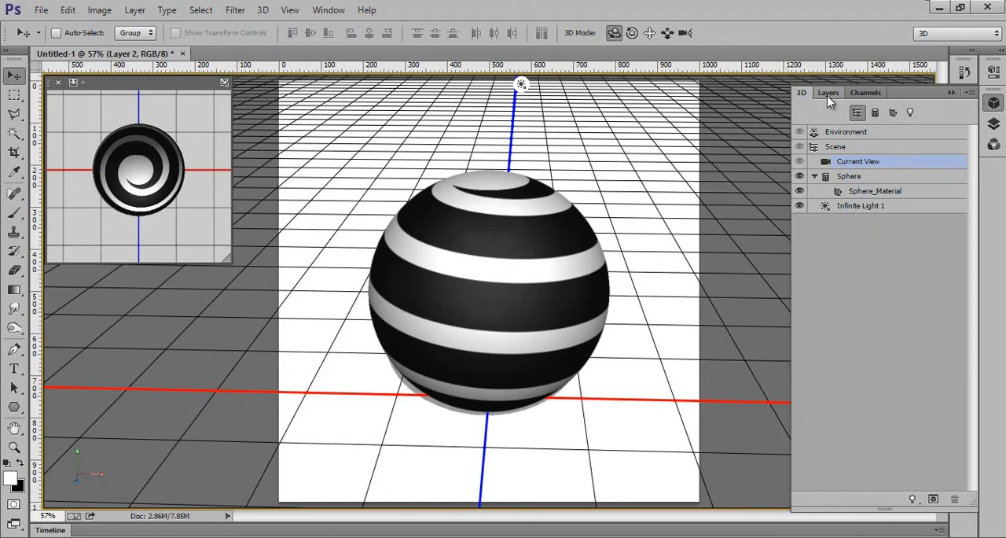
# Add Layer 3 to the texture and fill it with black
pyautogui.click(828, 92)
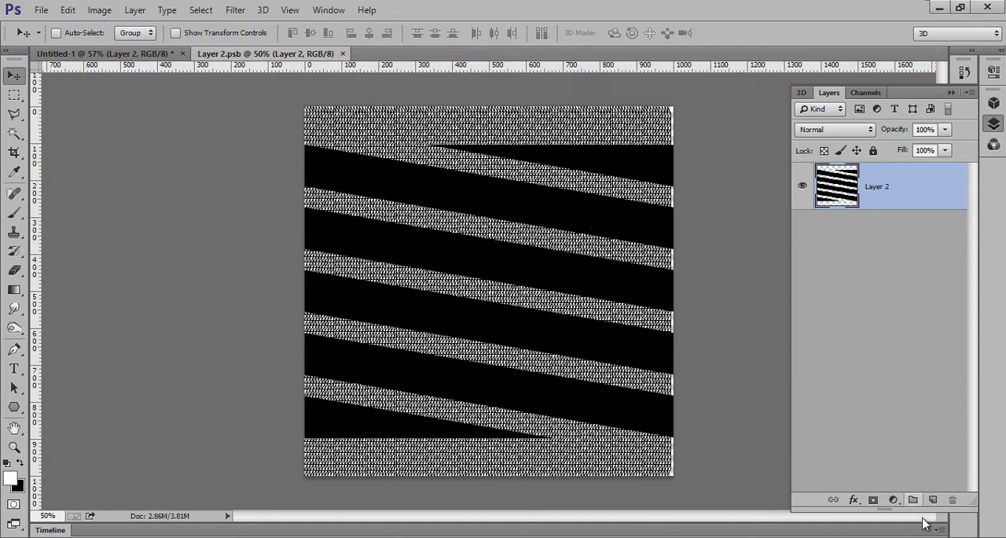
pyautogui.click(913, 499)
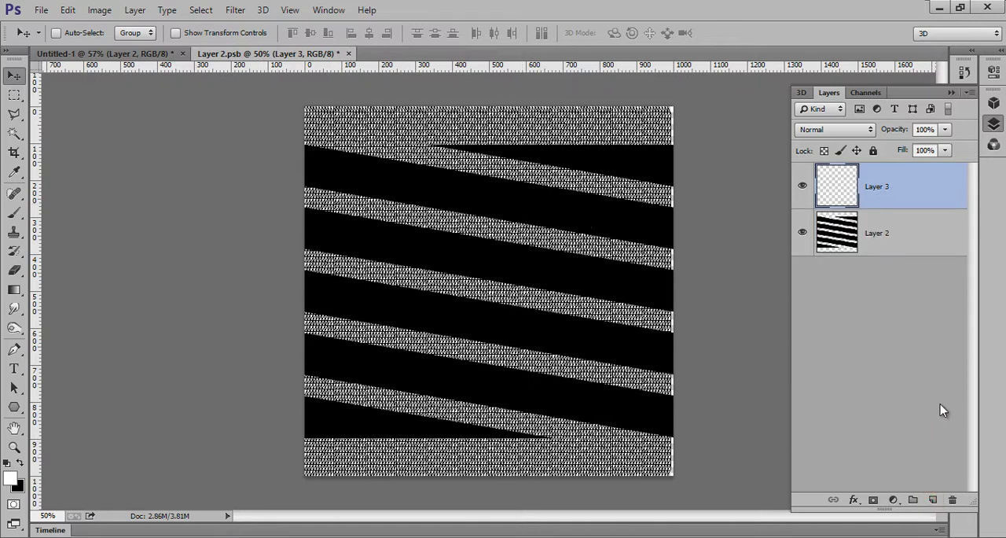
pyautogui.moveTo(908, 207)
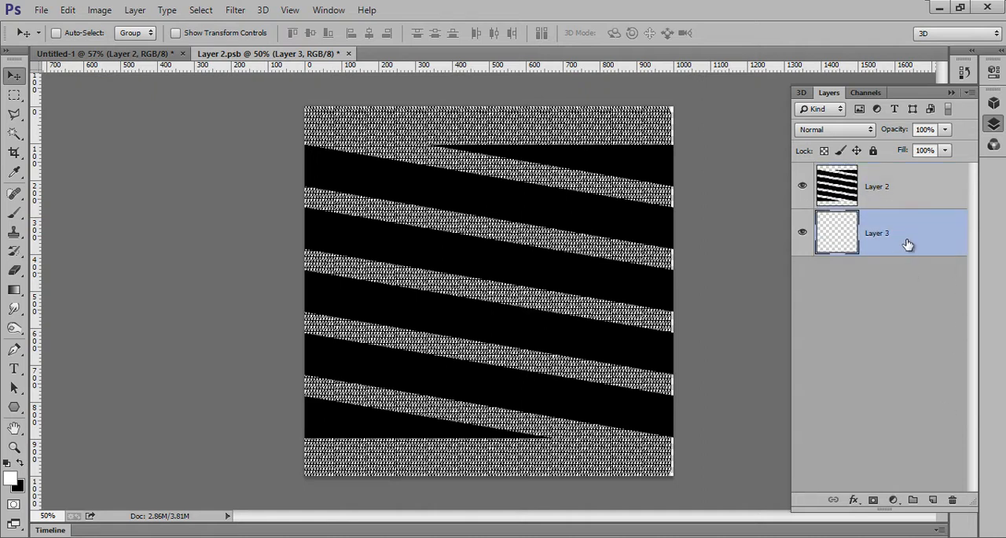
pyautogui.press('ctrl+BackSpace')
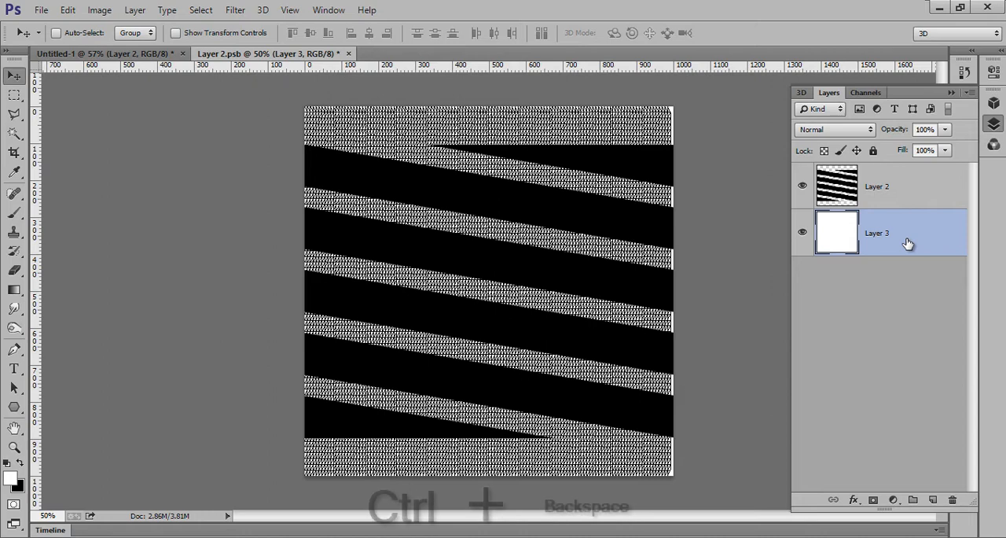
pyautogui.press('ctrl+backspace')
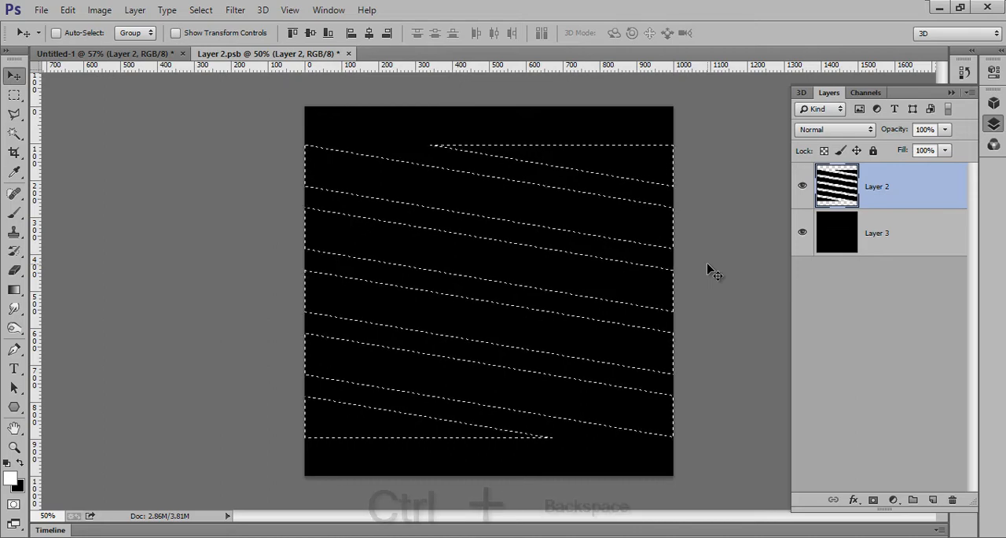
# Fill Layer 2's stripe bands white, deselect, and reselect the black base layer
pyautogui.press('ctrl+backspace')
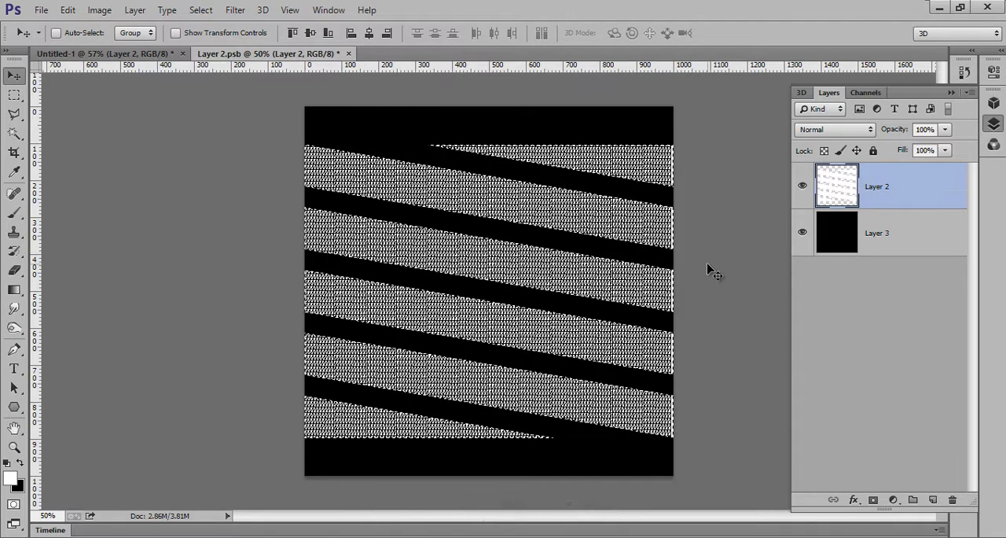
pyautogui.press('ctrl+d')
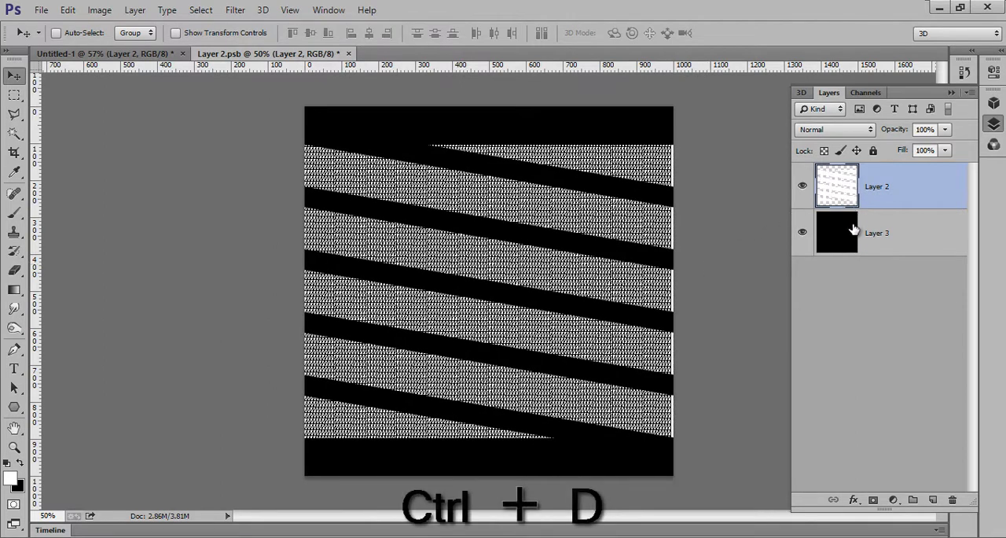
pyautogui.click(876, 232)
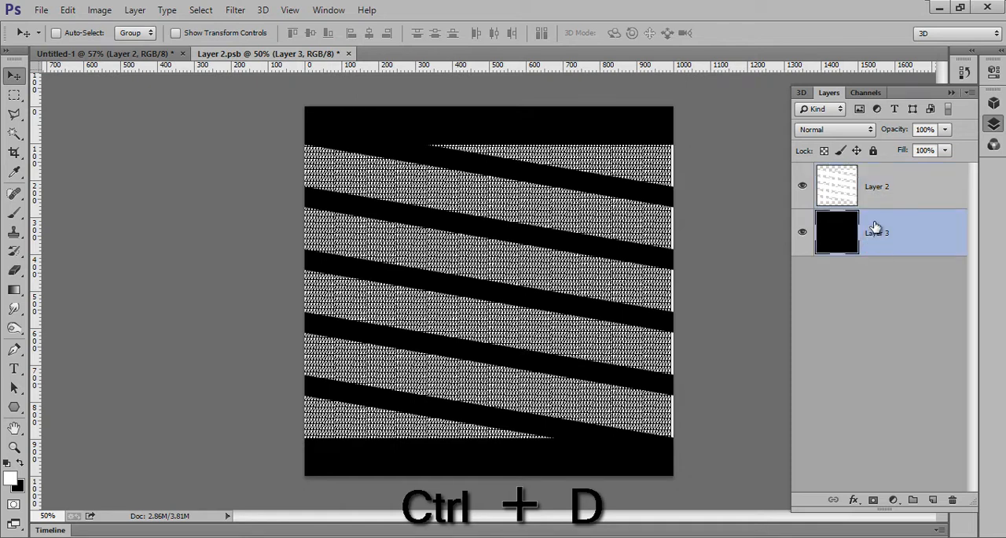
pyautogui.click(877, 187)
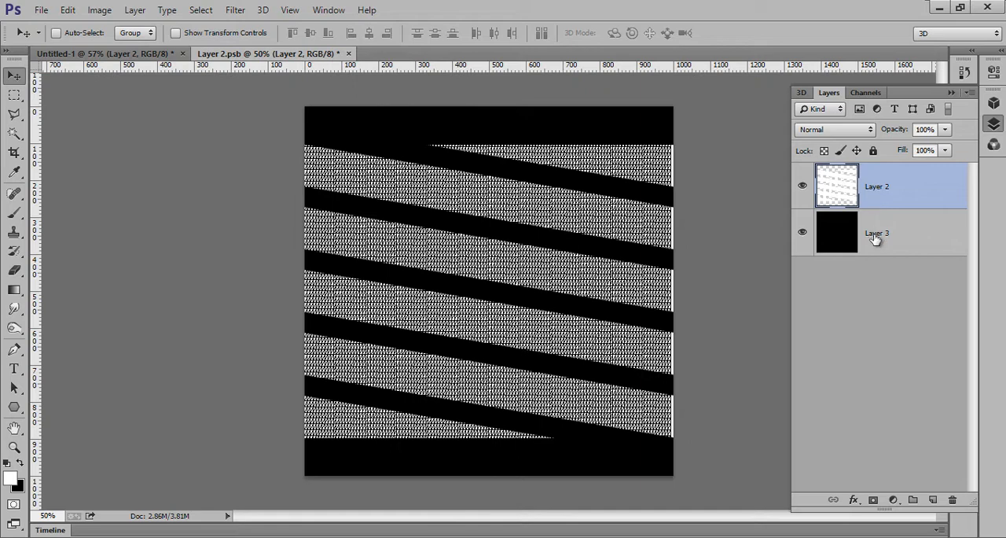
pyautogui.click(876, 232)
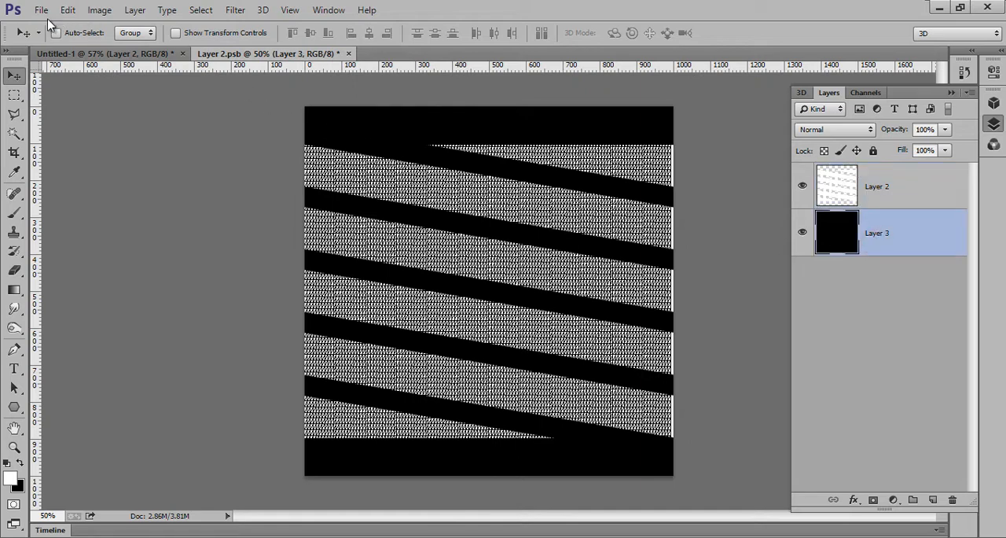
# Save the texture to the Desktop as 'sphere' and return to Untitled-1
pyautogui.click(41, 9)
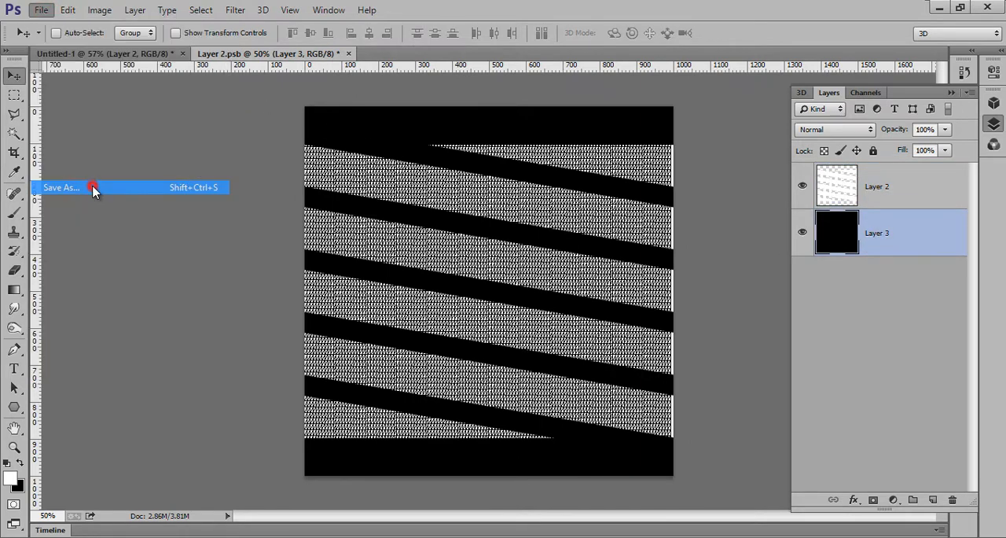
pyautogui.click(62, 187)
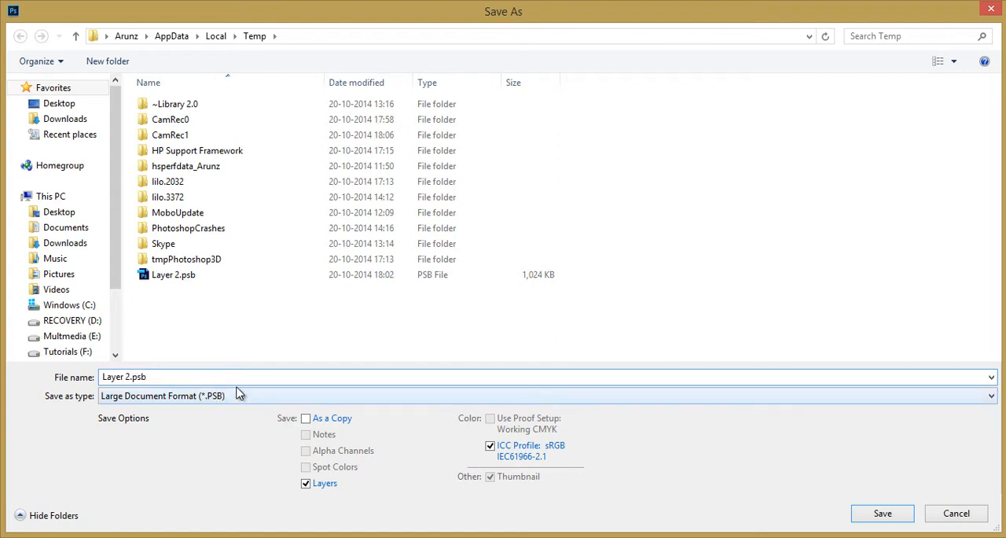
pyautogui.click(59, 103)
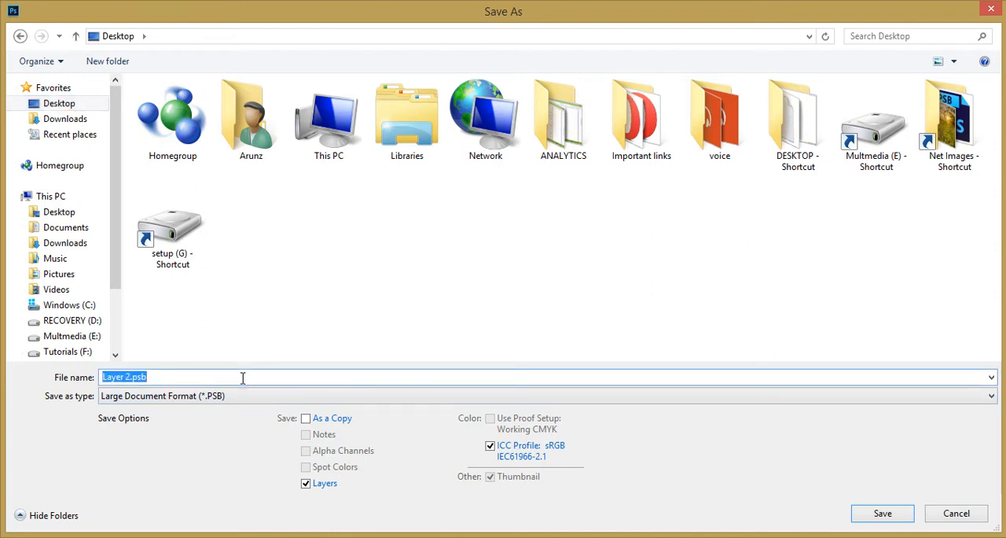
pyautogui.write('sphere')
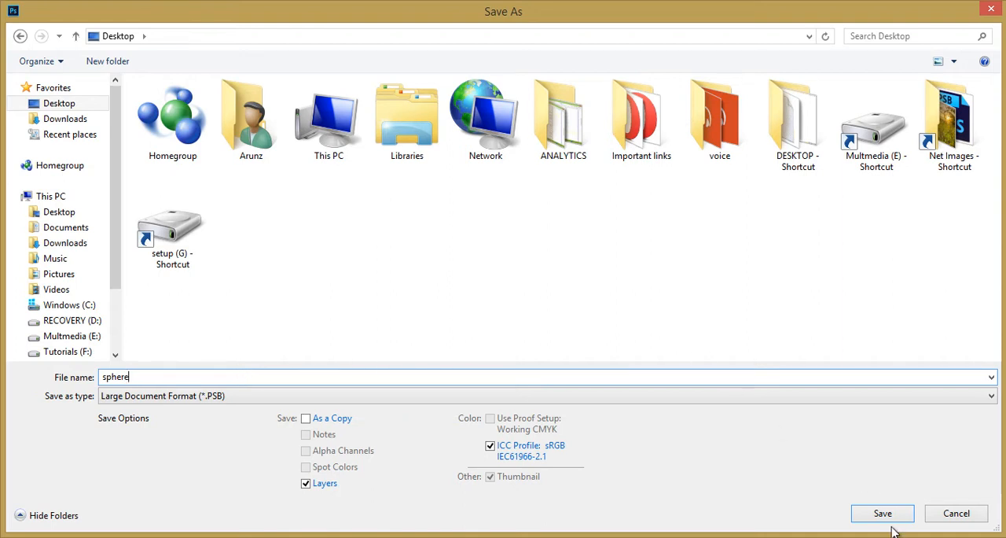
pyautogui.click(883, 512)
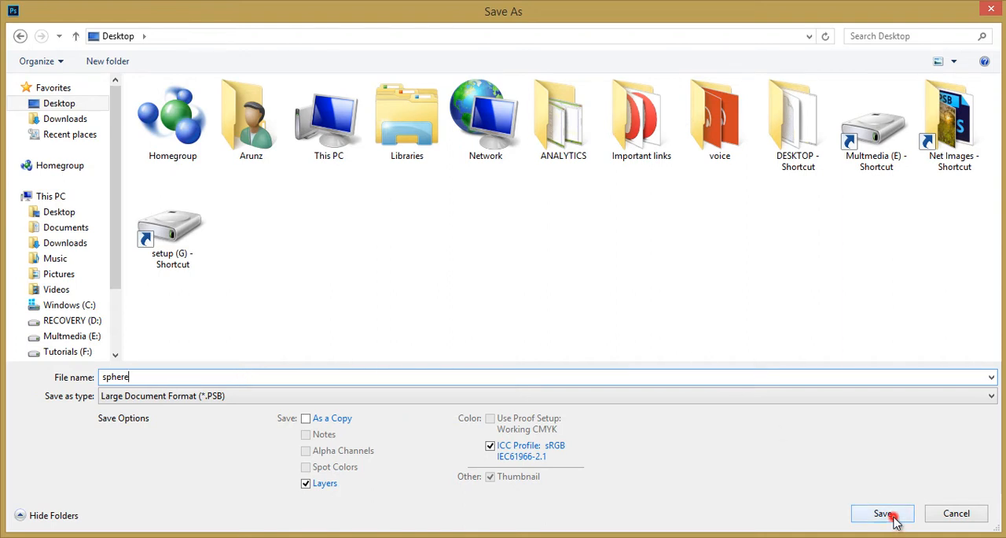
pyautogui.click(882, 513)
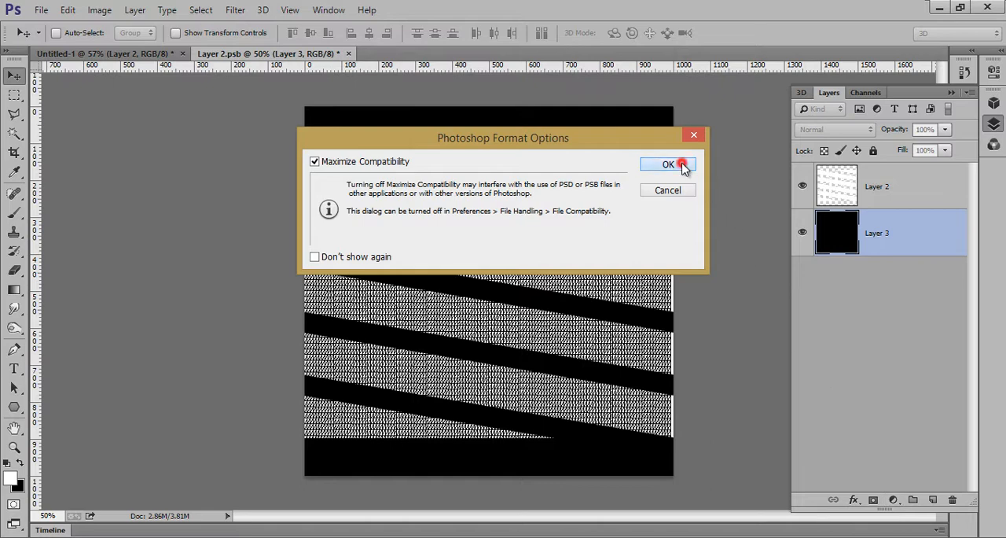
pyautogui.click(668, 164)
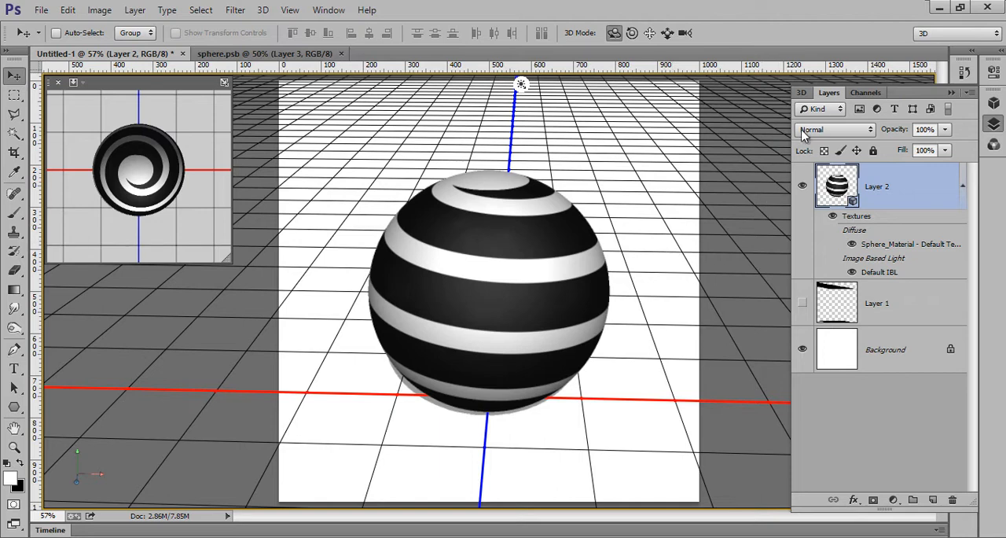
# Select Sphere_Material in the 3D panel to show its opacity settings
pyautogui.click(801, 92)
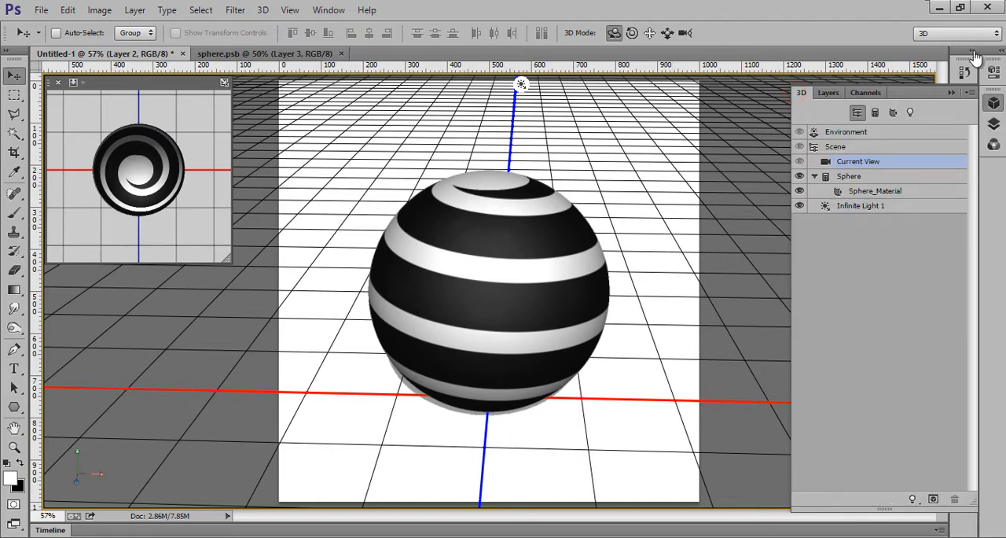
pyautogui.click(858, 161)
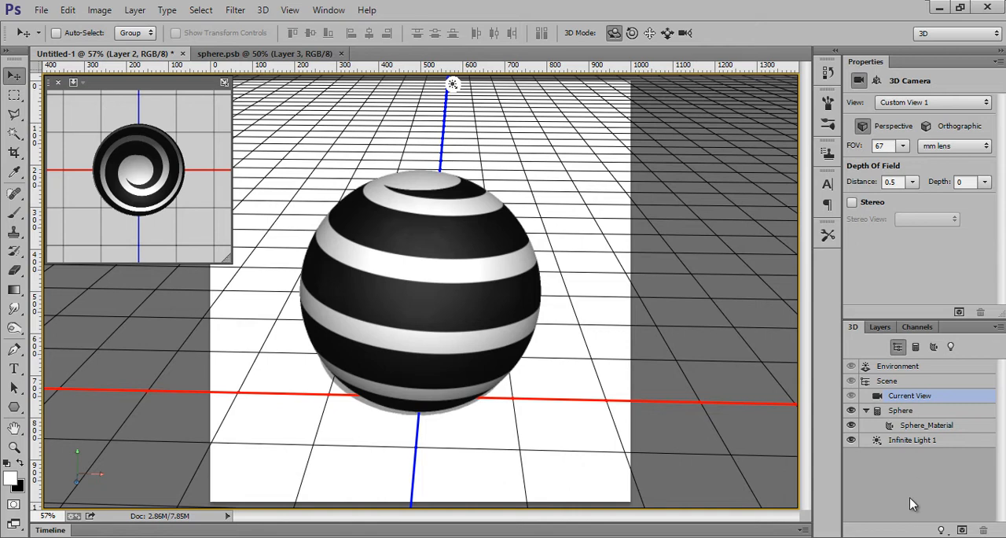
pyautogui.click(926, 425)
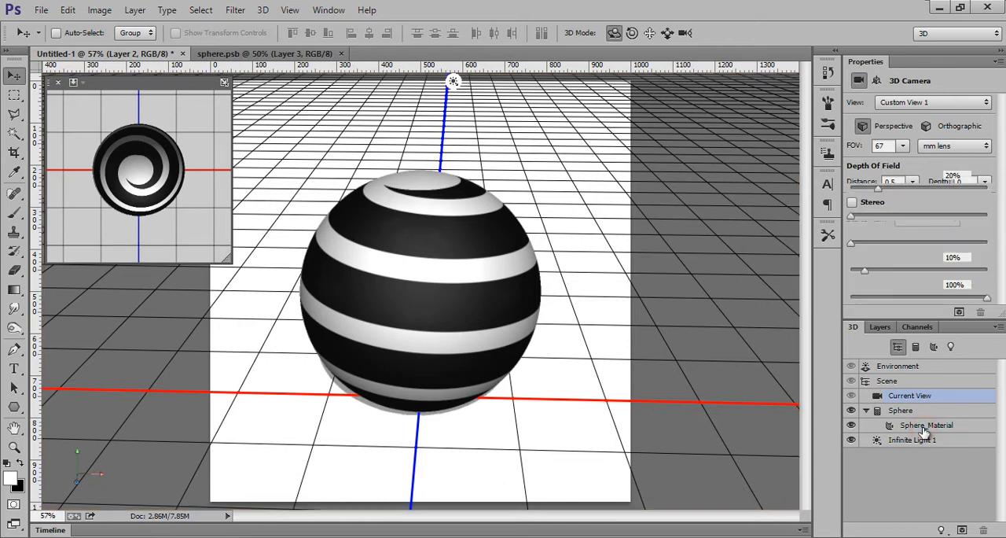
pyautogui.click(926, 425)
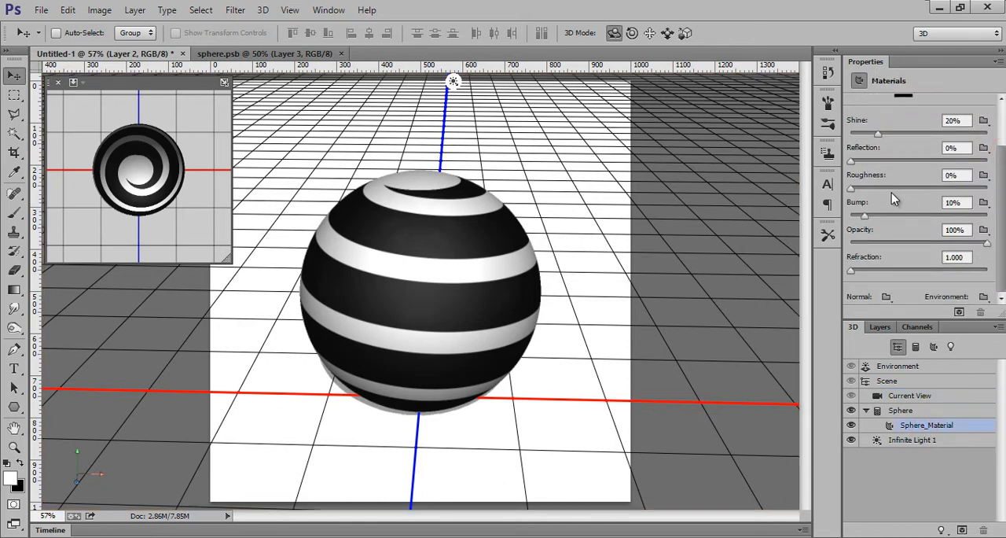
pyautogui.moveTo(873, 234)
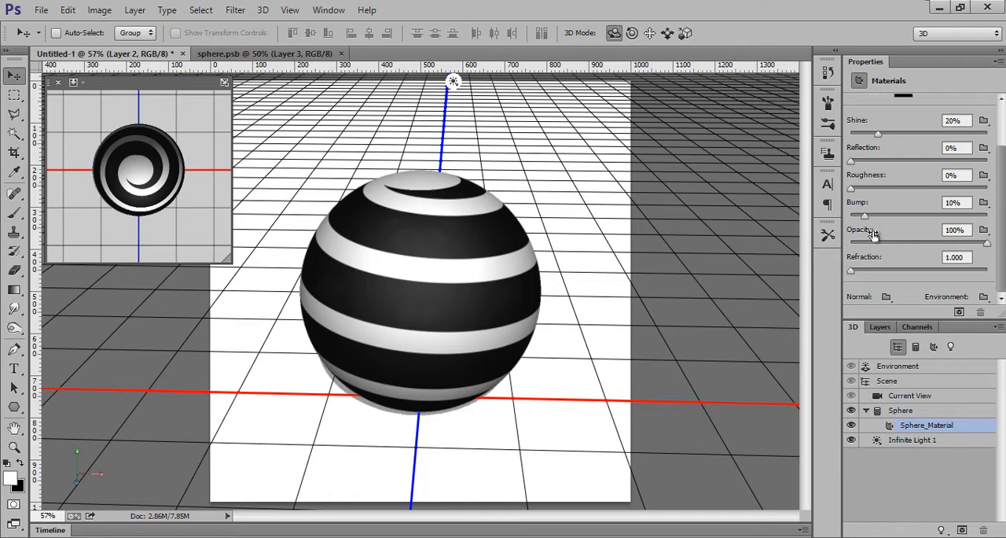
# Load sphere.psb as the material's opacity texture
pyautogui.click(983, 230)
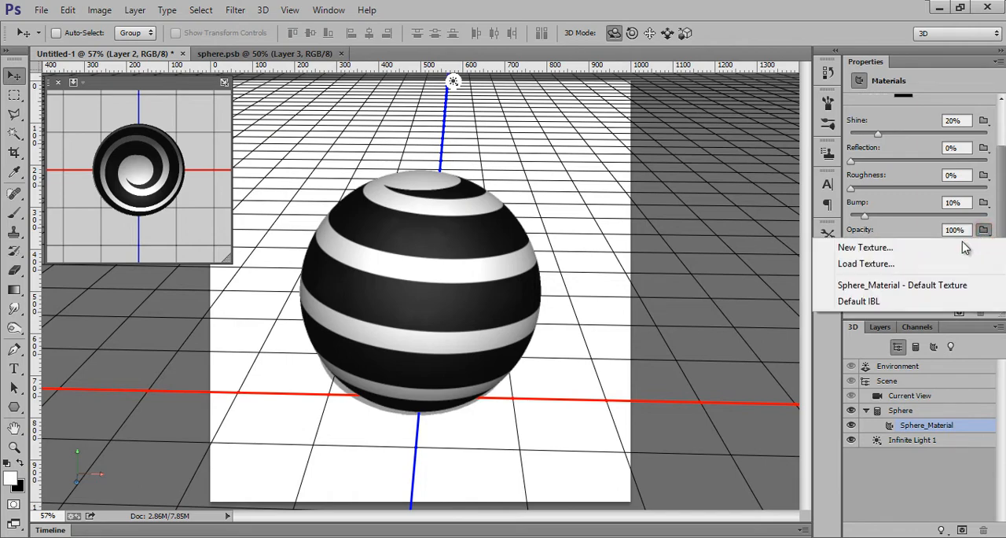
pyautogui.click(865, 264)
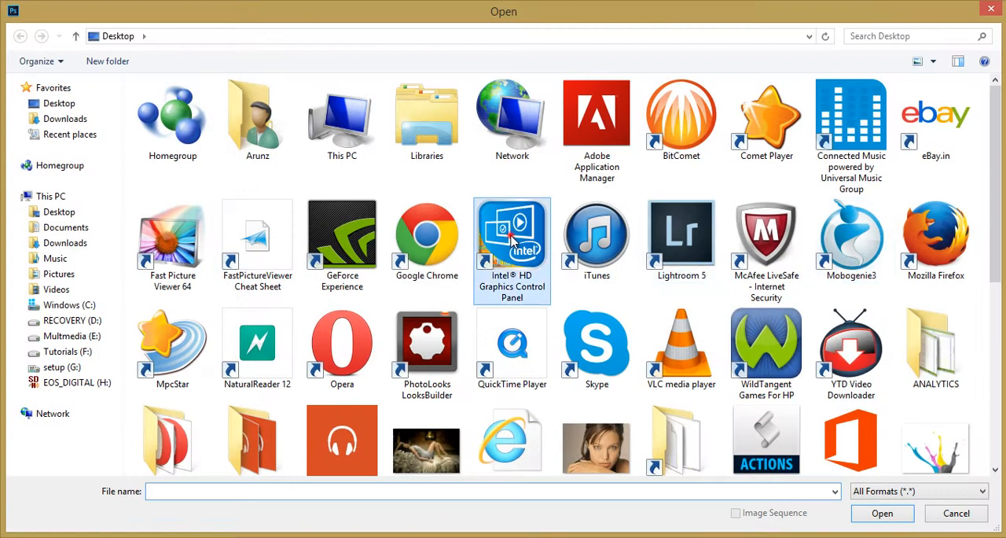
pyautogui.click(597, 345)
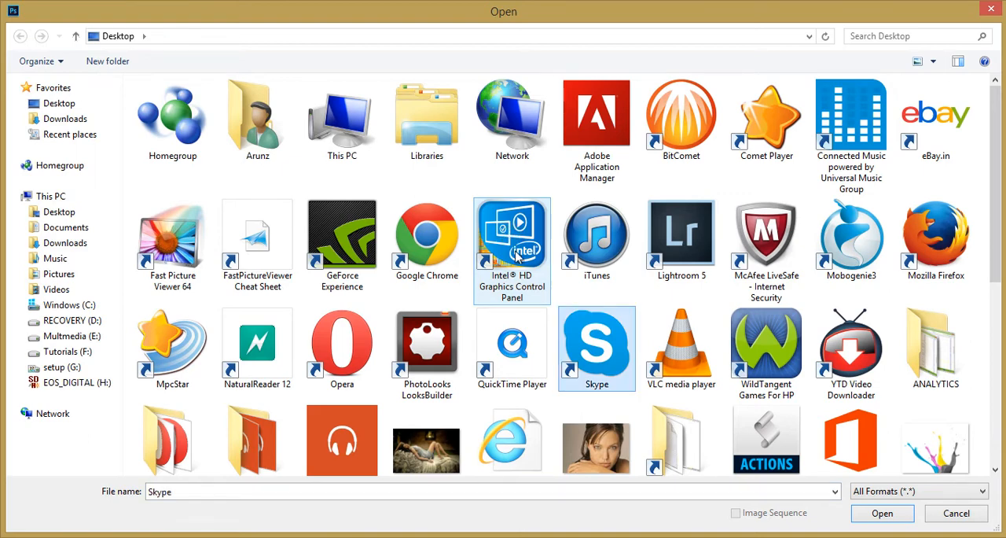
pyautogui.scroll(-3)
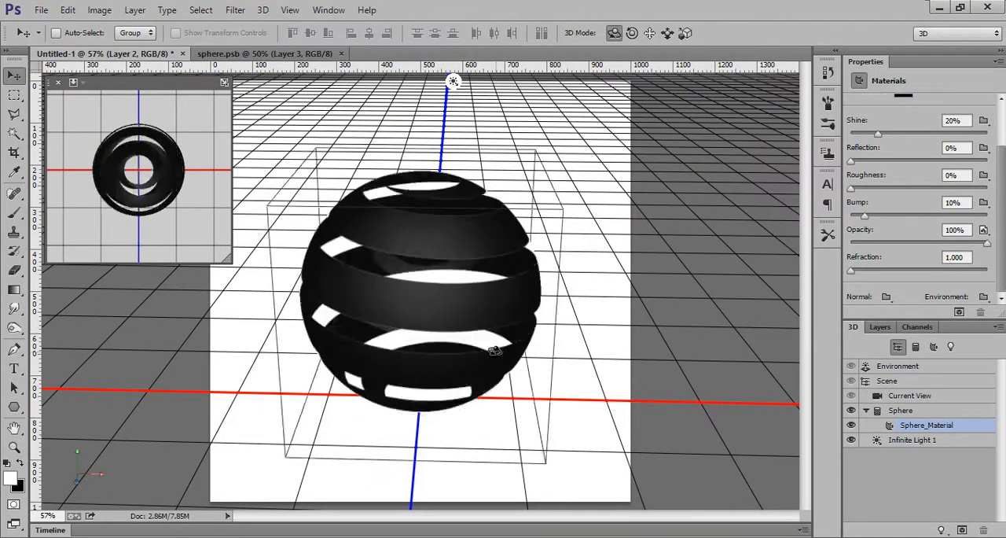
# Select Current View and orbit the camera lower and around the banded sphere
pyautogui.click(910, 395)
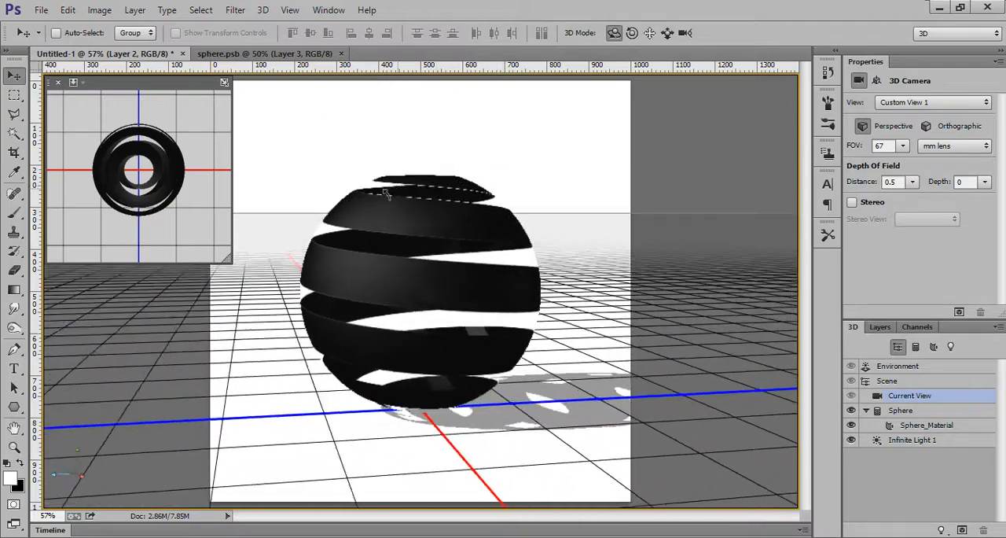
pyautogui.moveTo(385, 197); pyautogui.dragTo(530, 193)
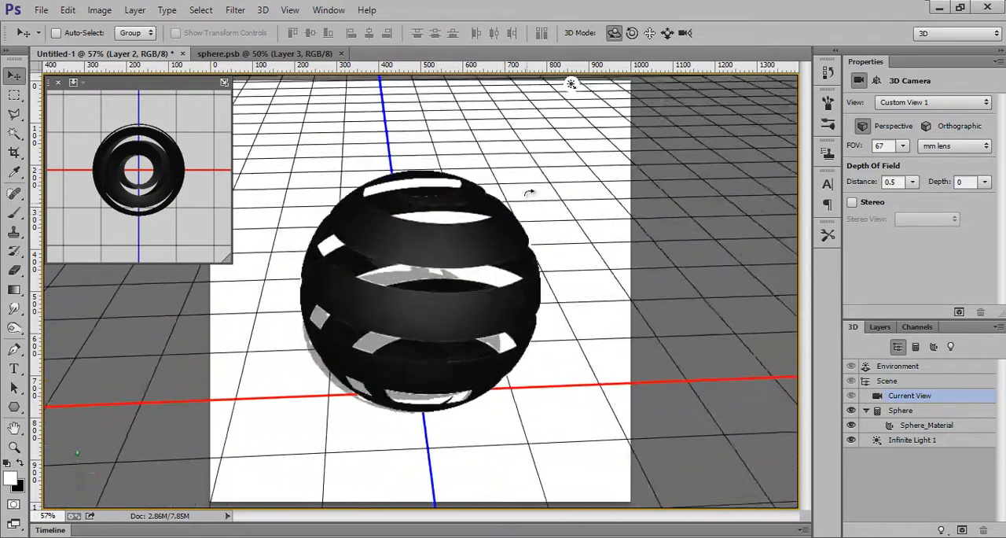
pyautogui.moveTo(572, 84); pyautogui.dragTo(374, 84)
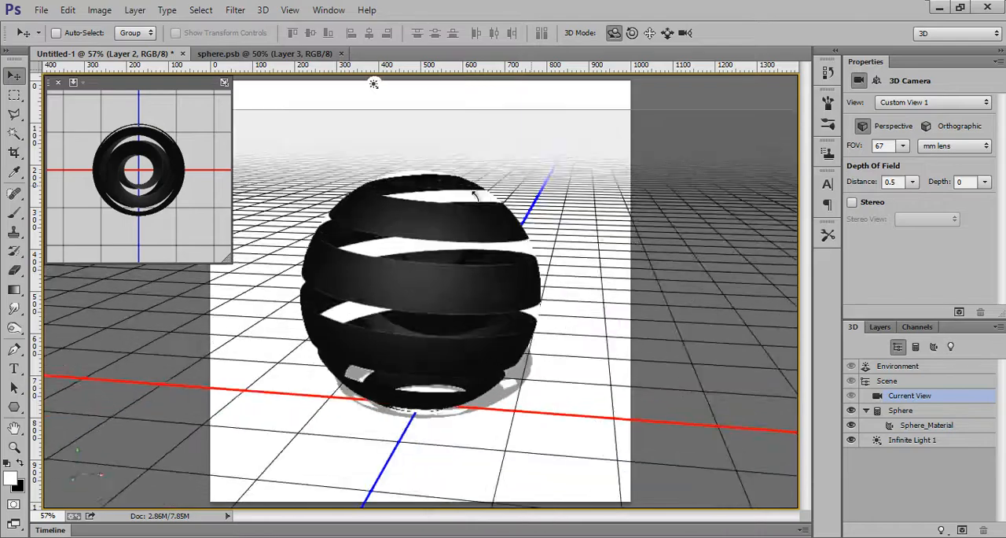